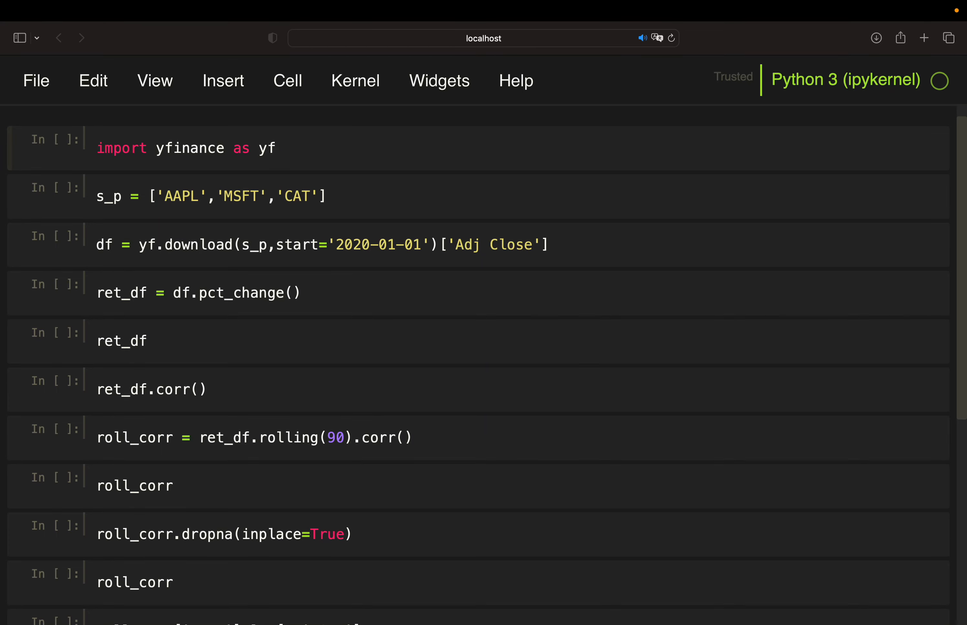
- Run the import, ticker list, yf.download and pct_change cells to get the 899-row returns table
{"action": "left_click", "coordinate": [278, 148]}
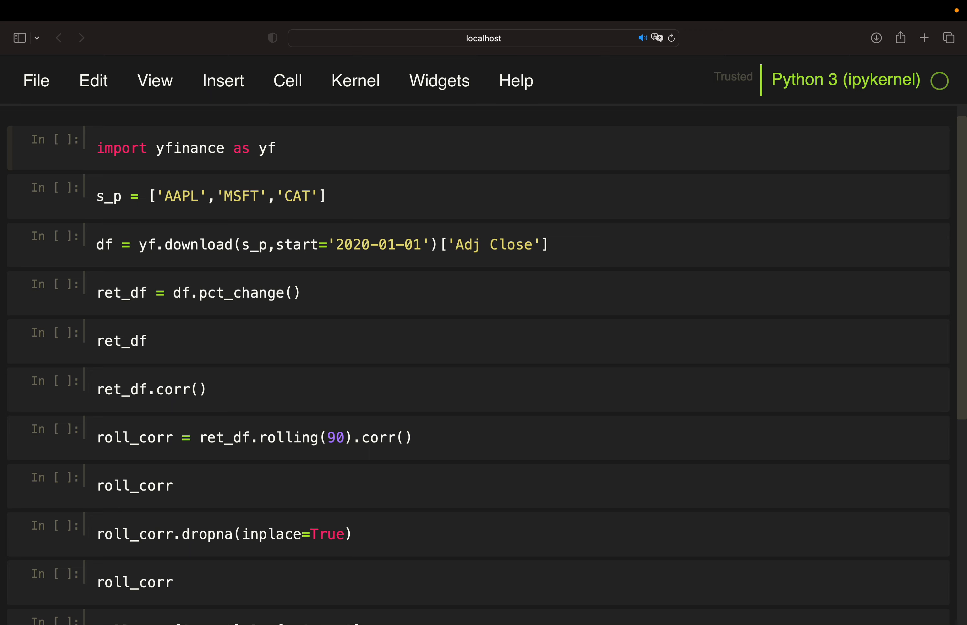
{"action": "left_click", "coordinate": [278, 148]}
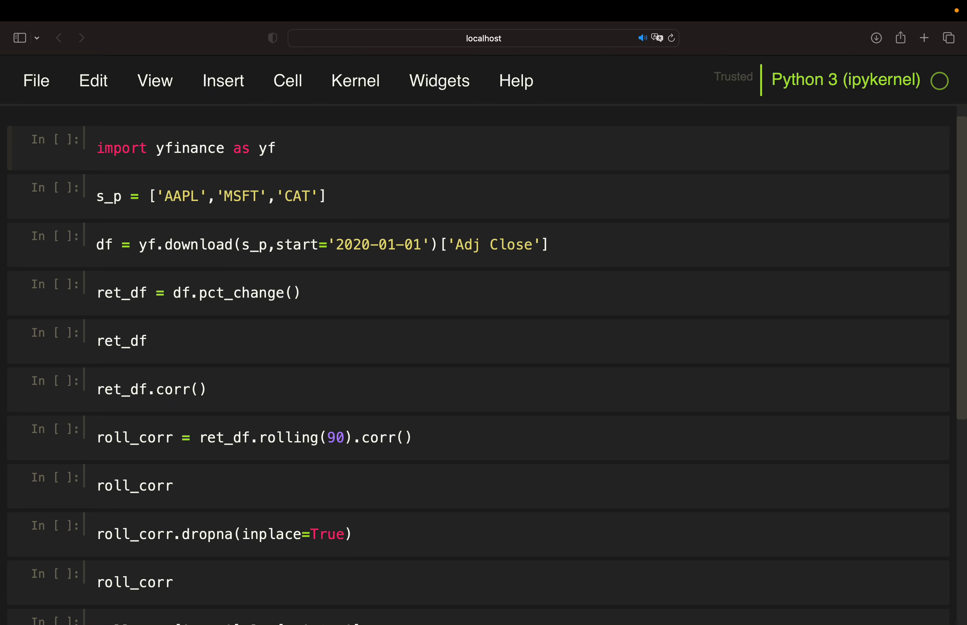
{"action": "left_click", "coordinate": [276, 149]}
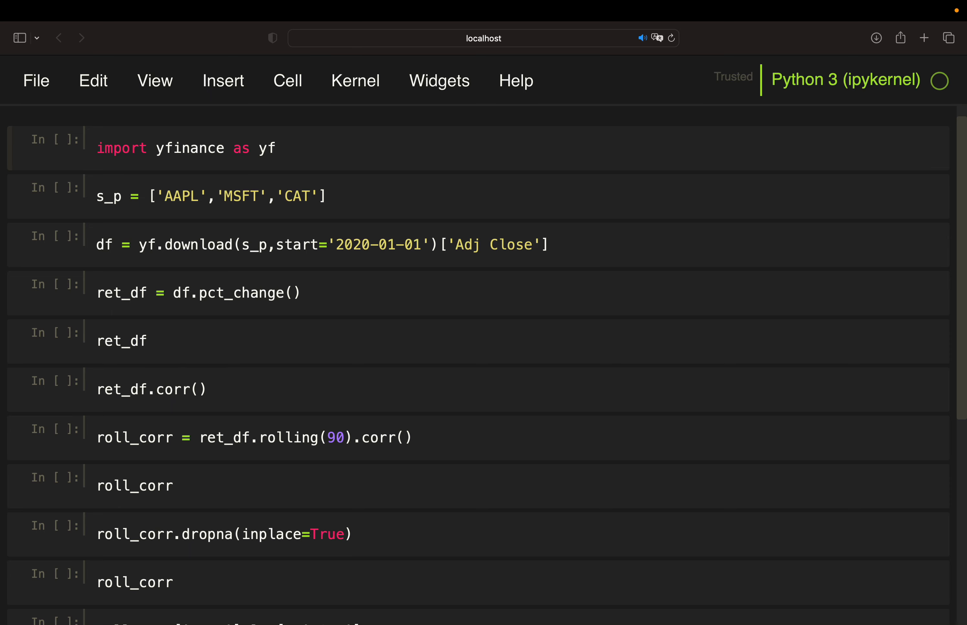
{"action": "left_click", "coordinate": [278, 148]}
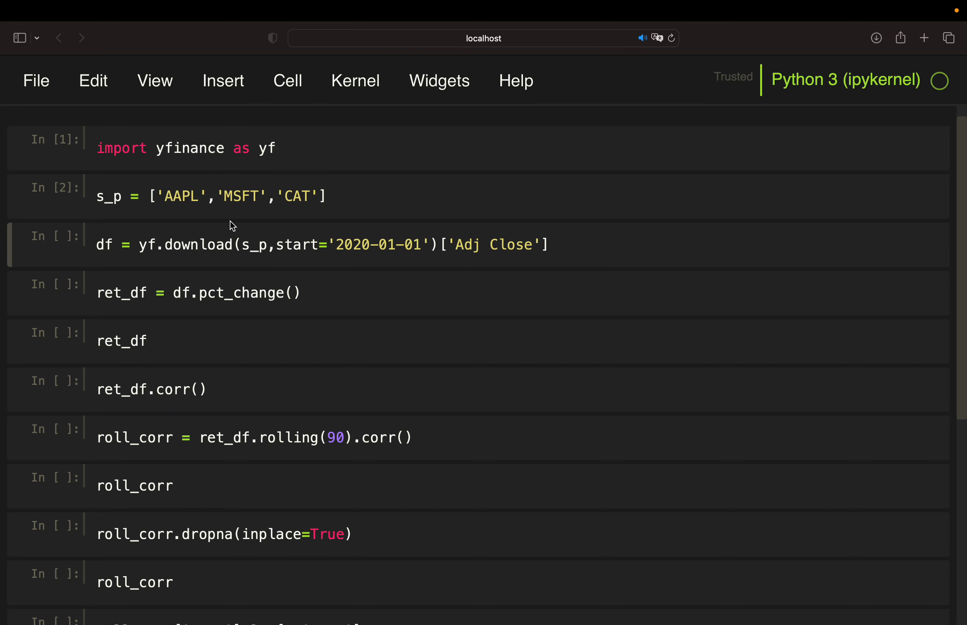
{"action": "mouse_move", "coordinate": [235, 215]}
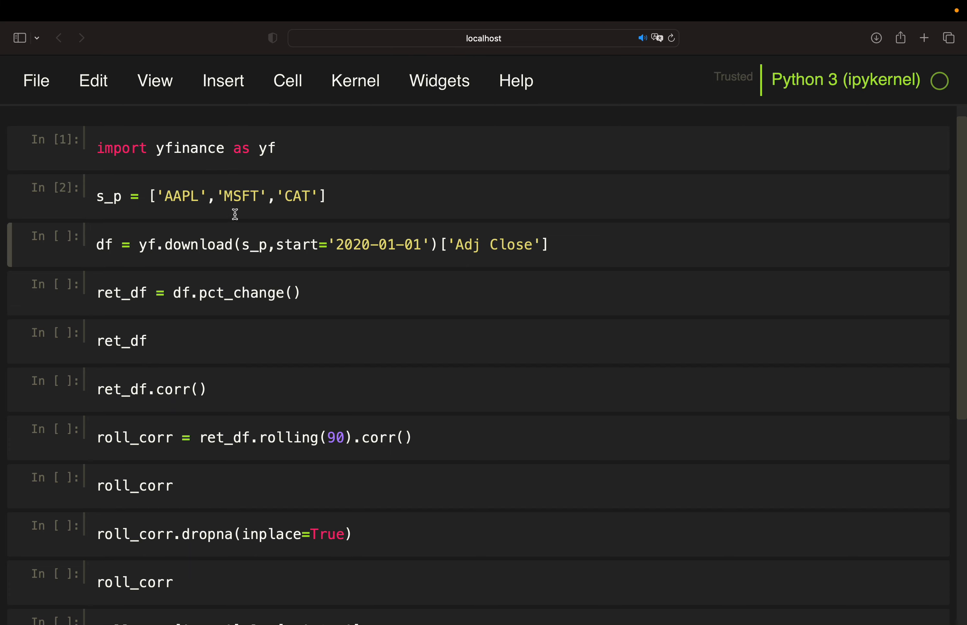
{"action": "mouse_move", "coordinate": [310, 202]}
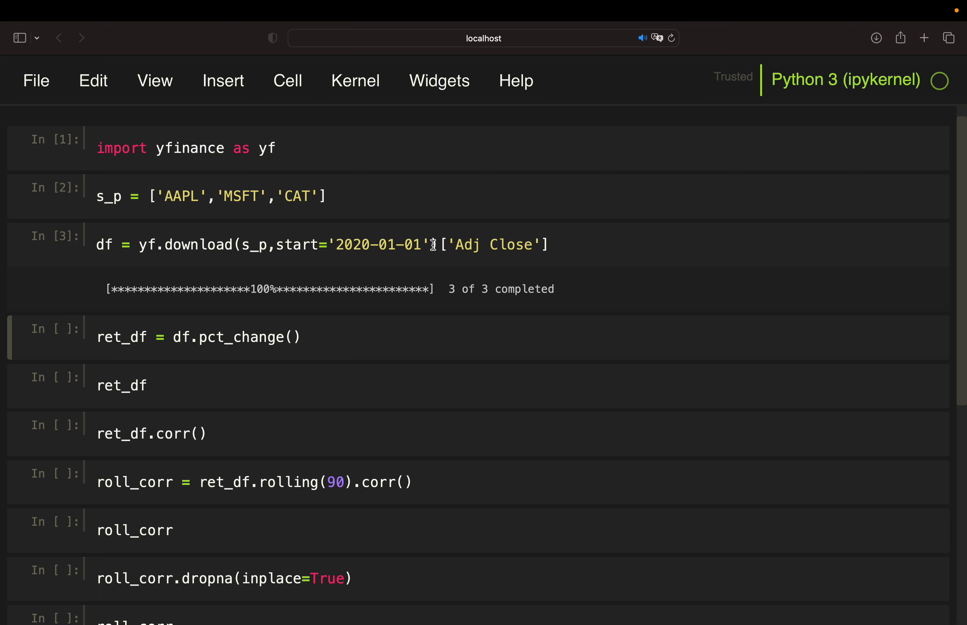
{"action": "mouse_move", "coordinate": [198, 350]}
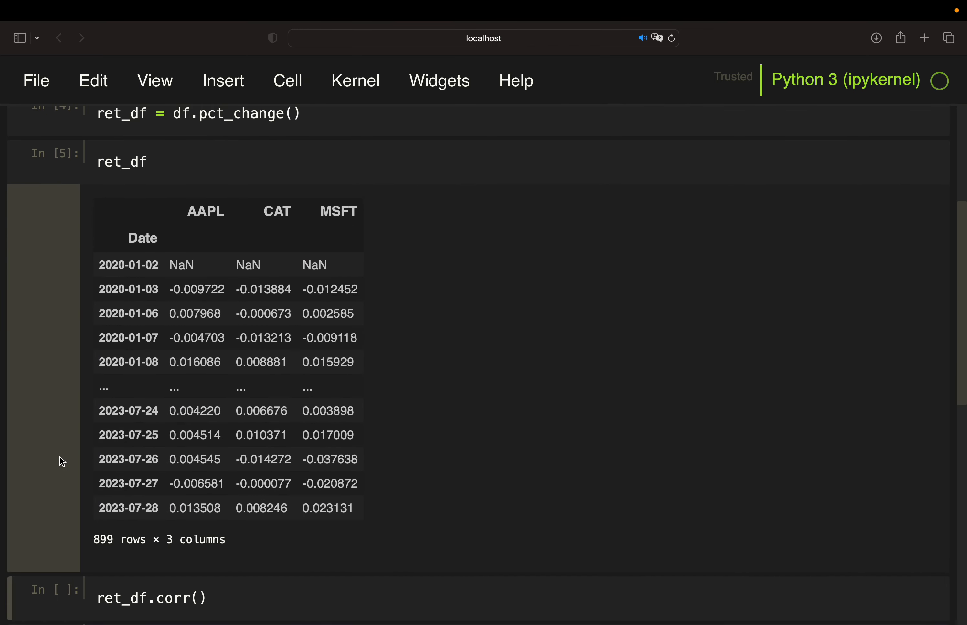
{"action": "mouse_move", "coordinate": [62, 462]}
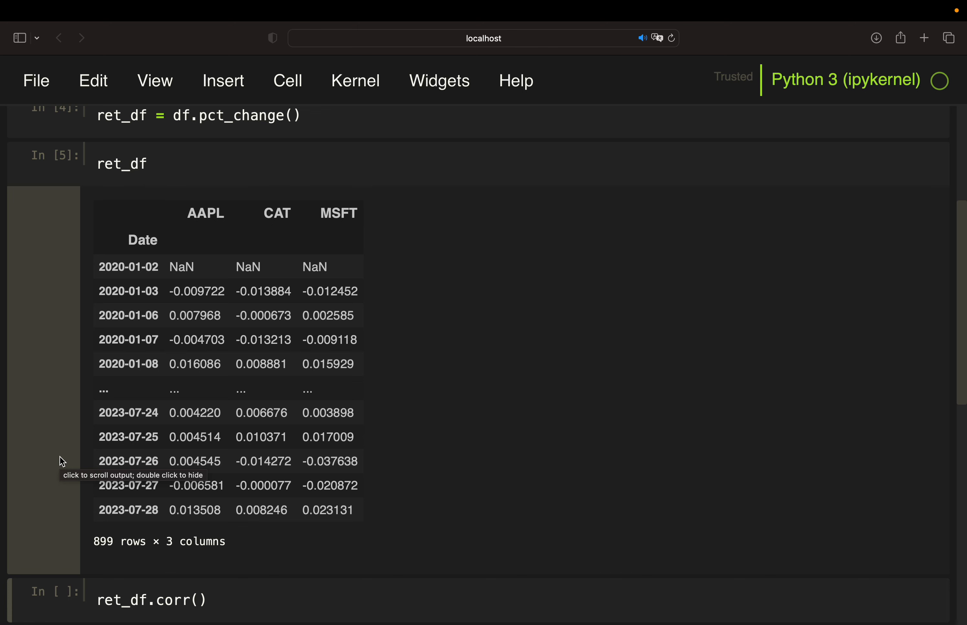
- Scroll down past the returns table toward the ret_df.corr() cell
{"action": "scroll", "scroll_direction": "down", "scroll_amount": 3}
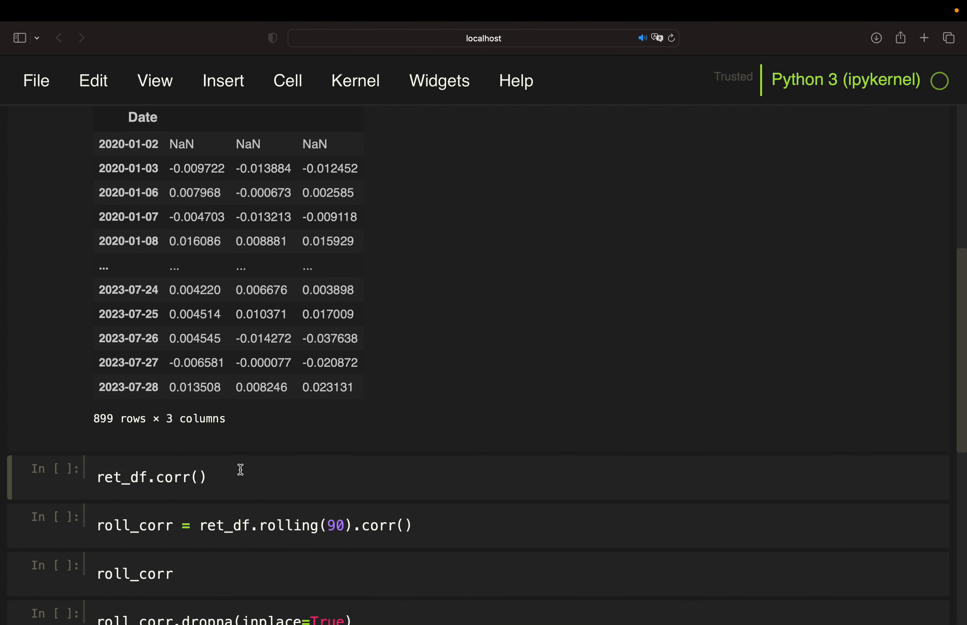
{"action": "mouse_move", "coordinate": [246, 471]}
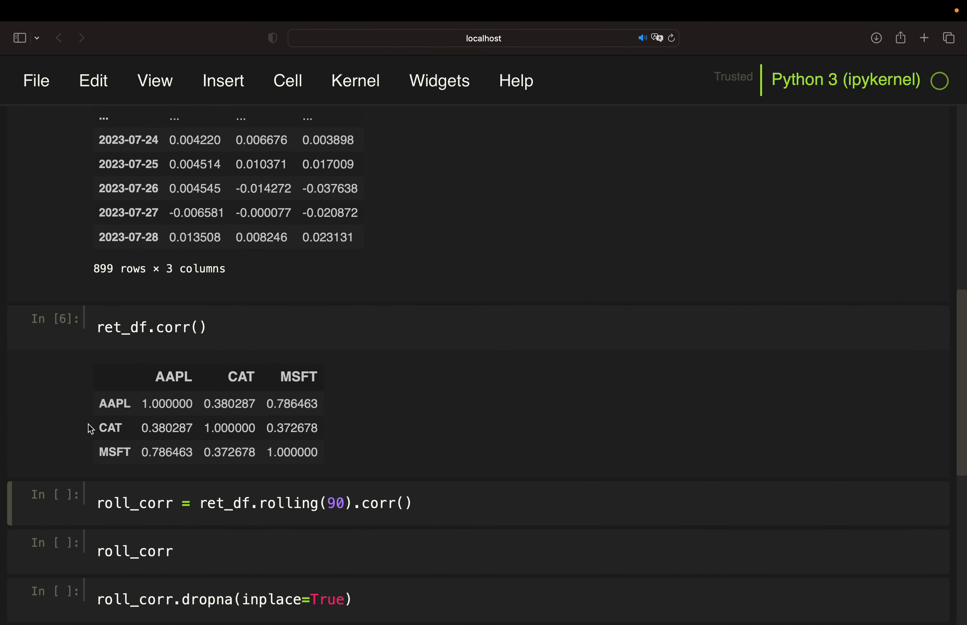
{"action": "mouse_move", "coordinate": [178, 368]}
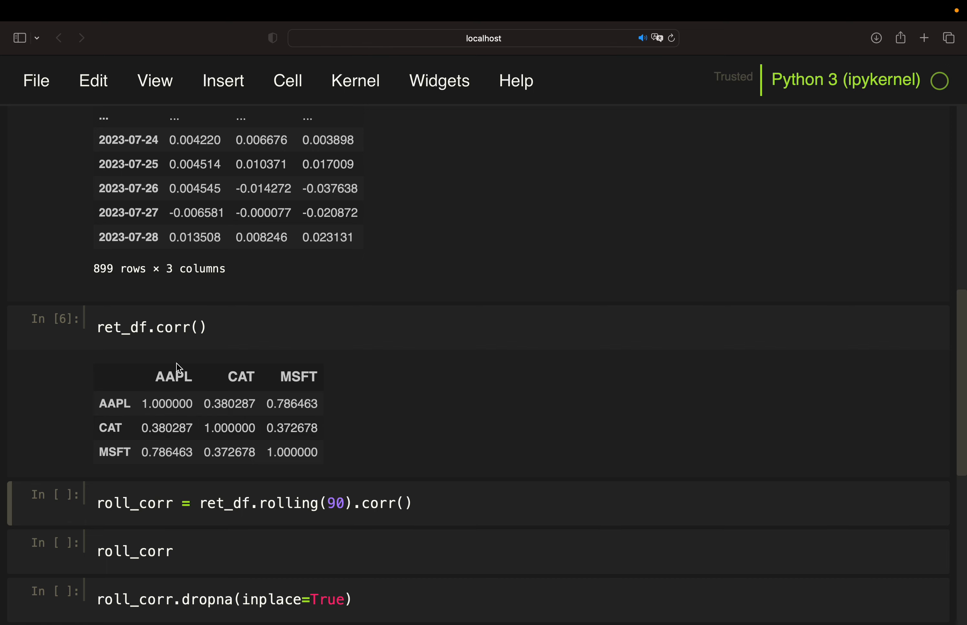
{"action": "mouse_move", "coordinate": [156, 453]}
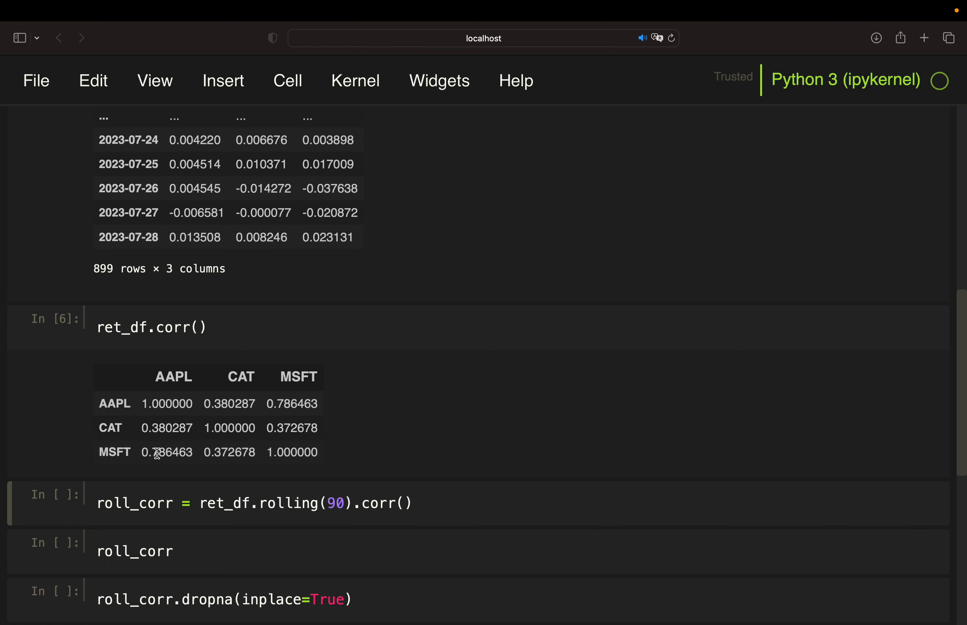
{"action": "mouse_move", "coordinate": [184, 376]}
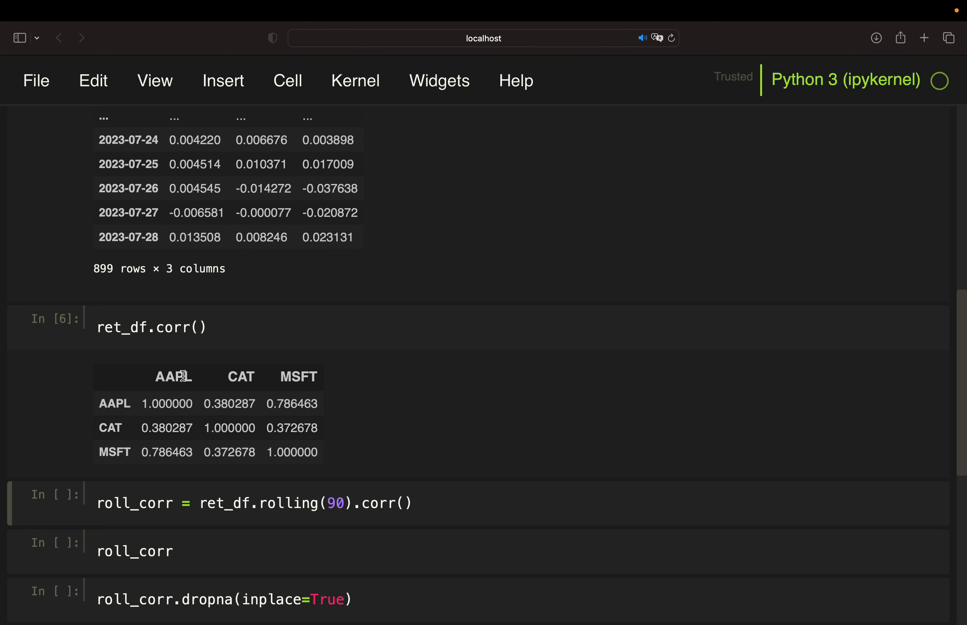
{"action": "mouse_move", "coordinate": [150, 460]}
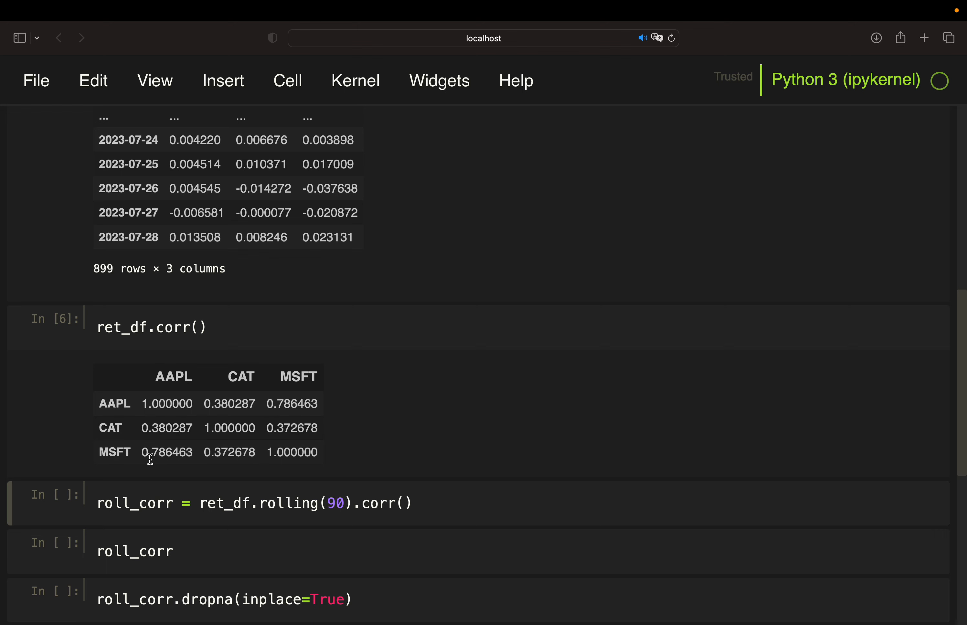
{"action": "mouse_move", "coordinate": [151, 431]}
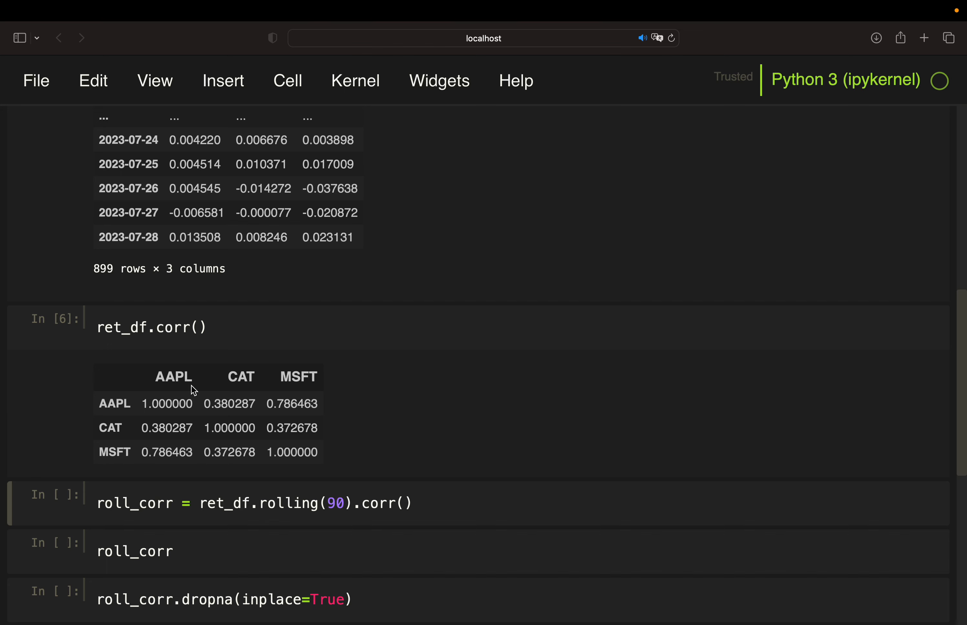
- Scroll through the 2697-row roll_corr table produced by ret_df.rolling(90).corr()
{"action": "scroll", "scroll_direction": "down", "scroll_amount": 3}
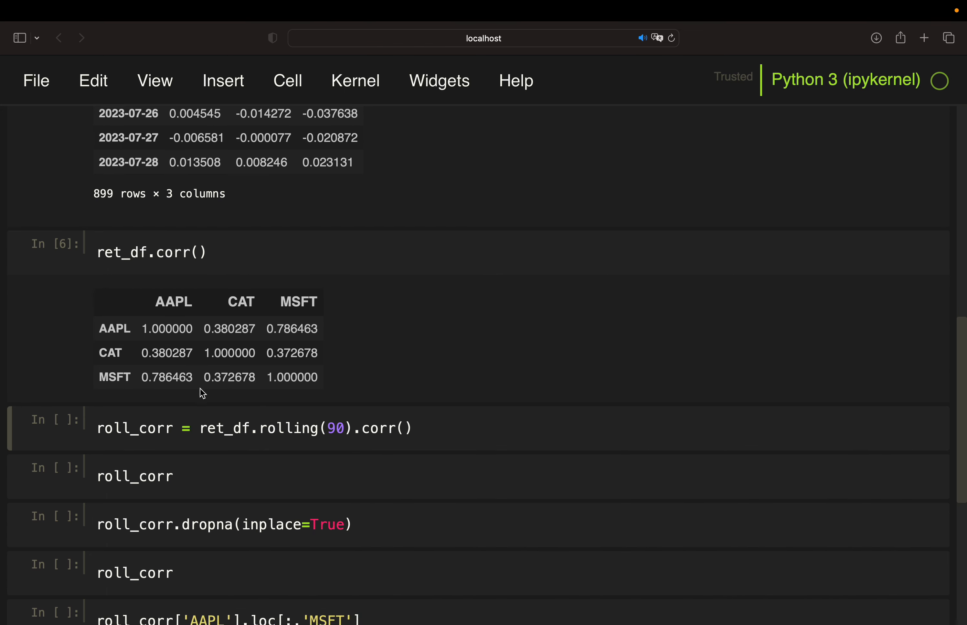
{"action": "mouse_move", "coordinate": [310, 425]}
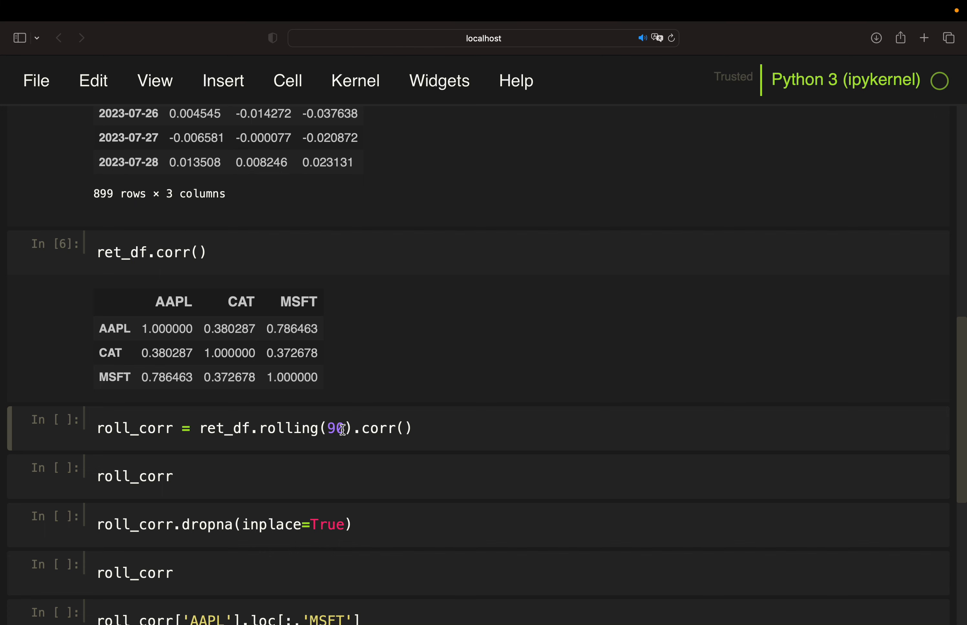
{"action": "mouse_move", "coordinate": [377, 430]}
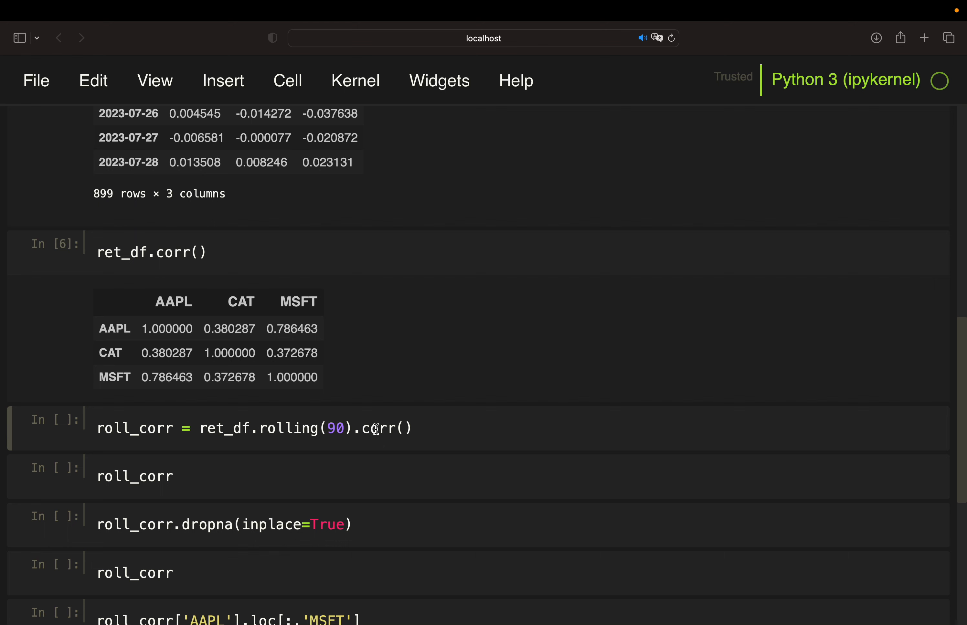
{"action": "mouse_move", "coordinate": [458, 429]}
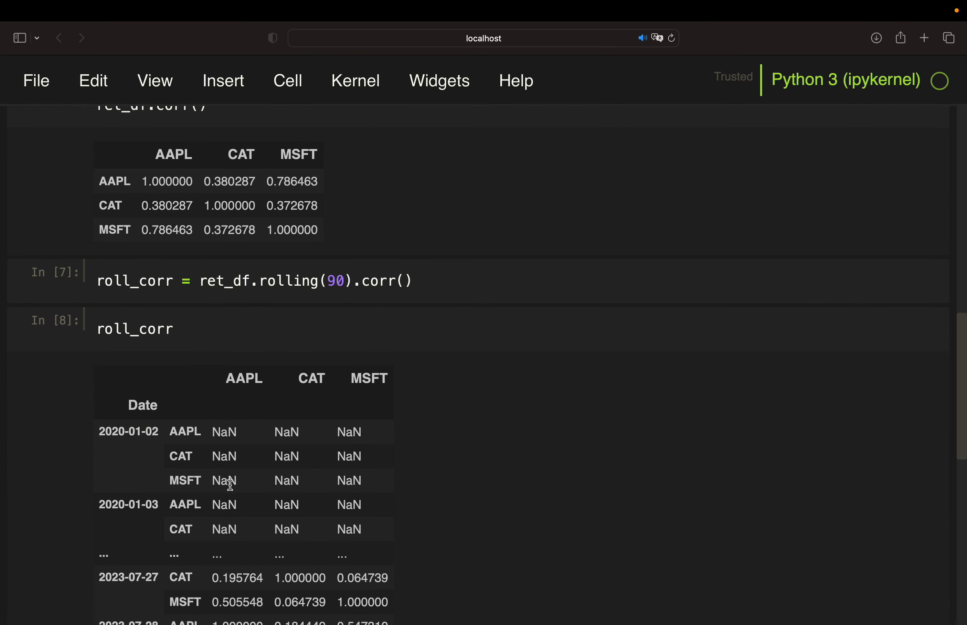
{"action": "scroll", "scroll_direction": "down", "scroll_amount": 3}
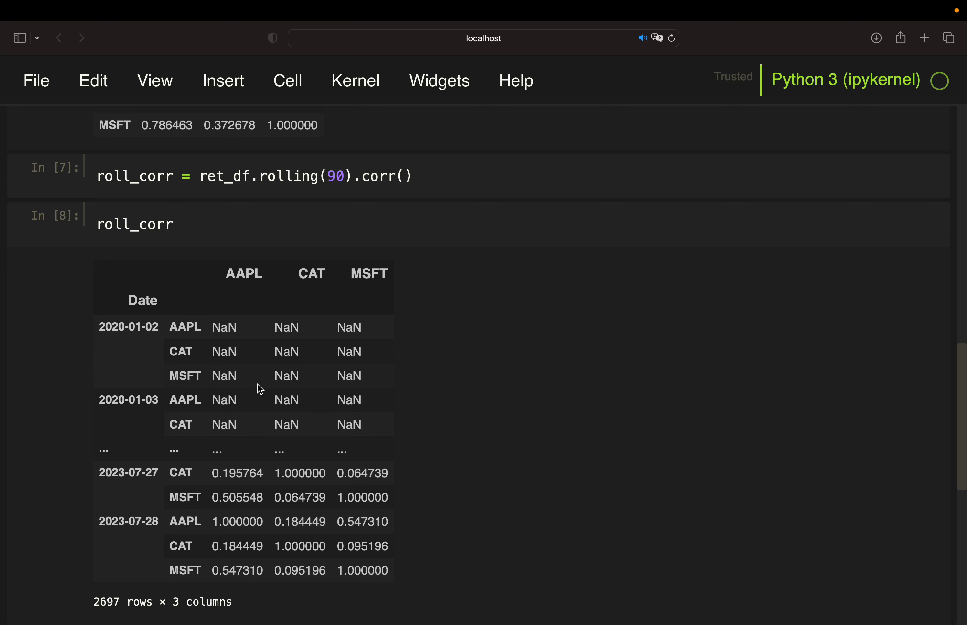
{"action": "scroll", "scroll_direction": "down", "scroll_amount": 3}
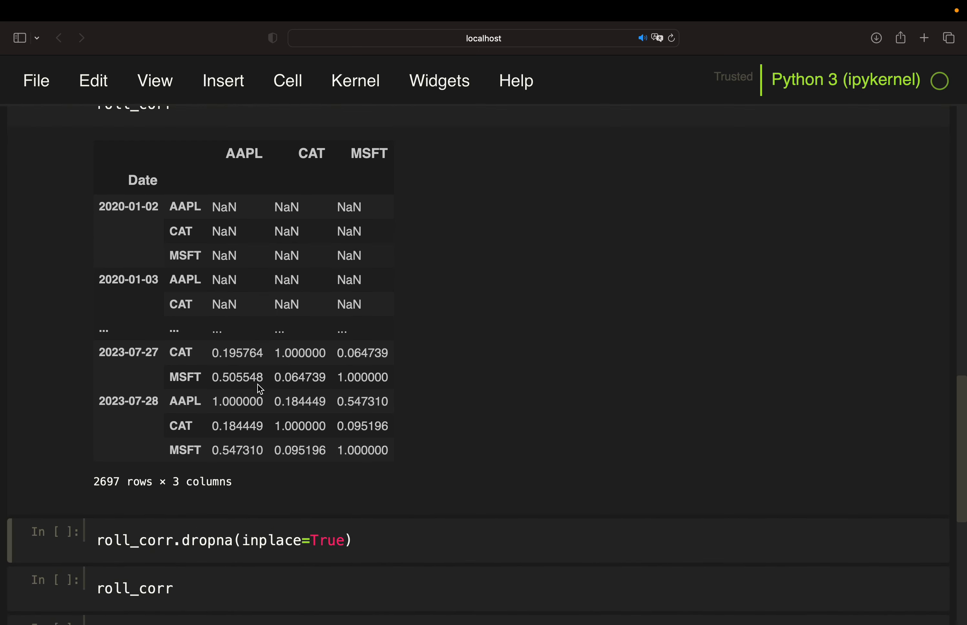
{"action": "scroll", "scroll_direction": "down", "scroll_amount": 3}
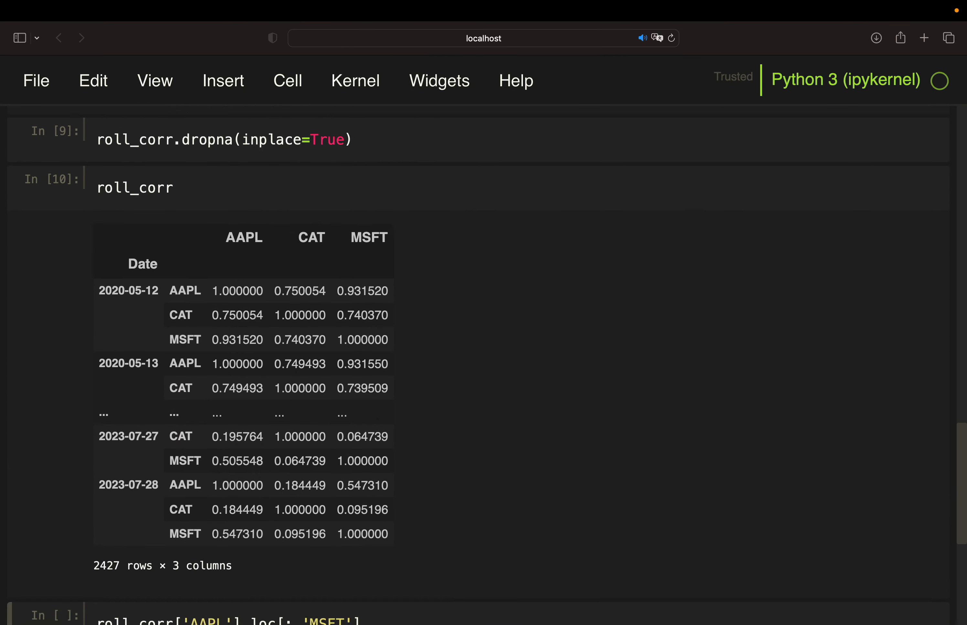
{"action": "mouse_move", "coordinate": [221, 469]}
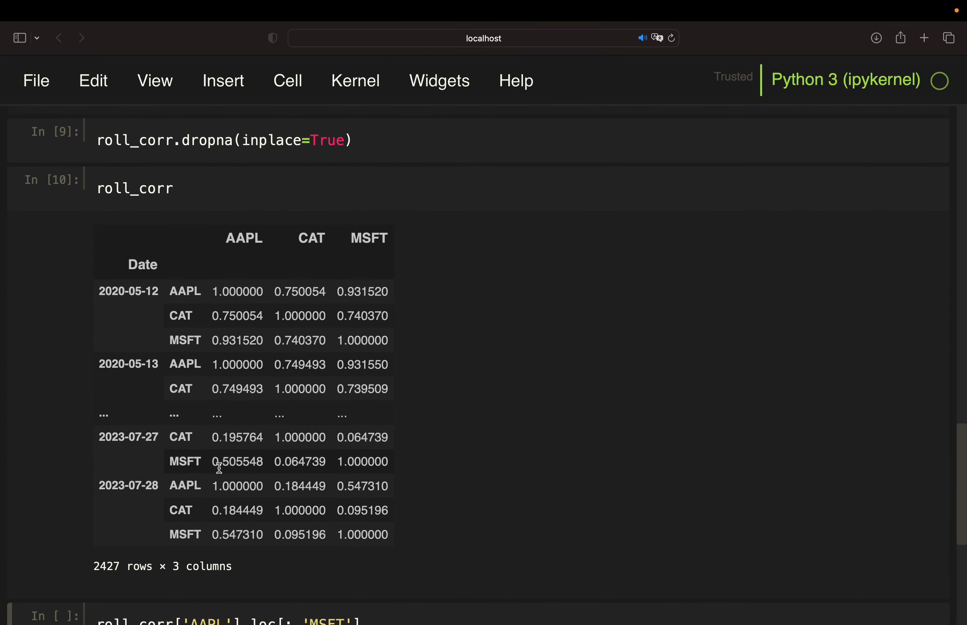
{"action": "mouse_move", "coordinate": [101, 314]}
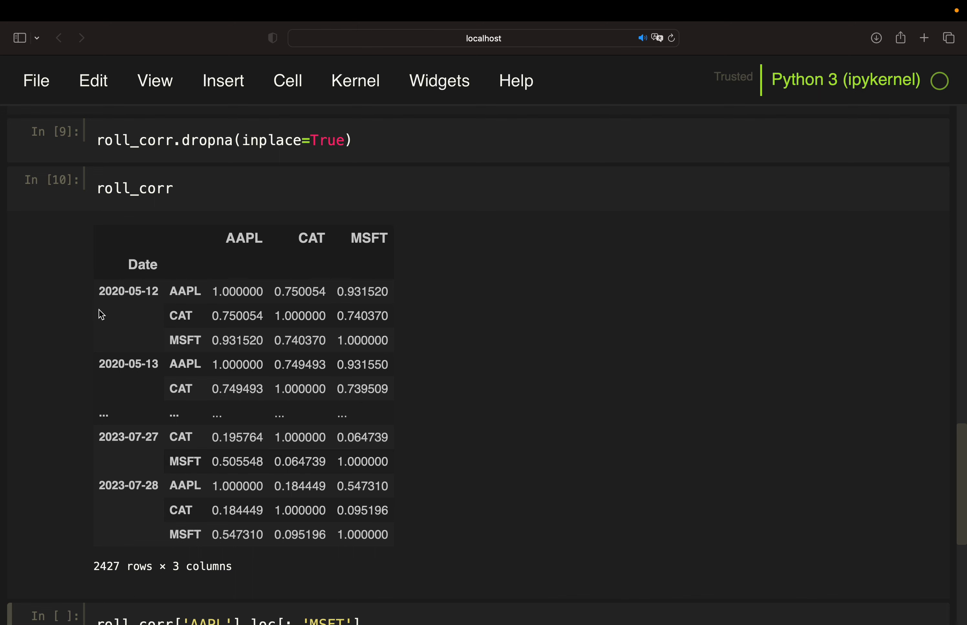
{"action": "mouse_move", "coordinate": [281, 345]}
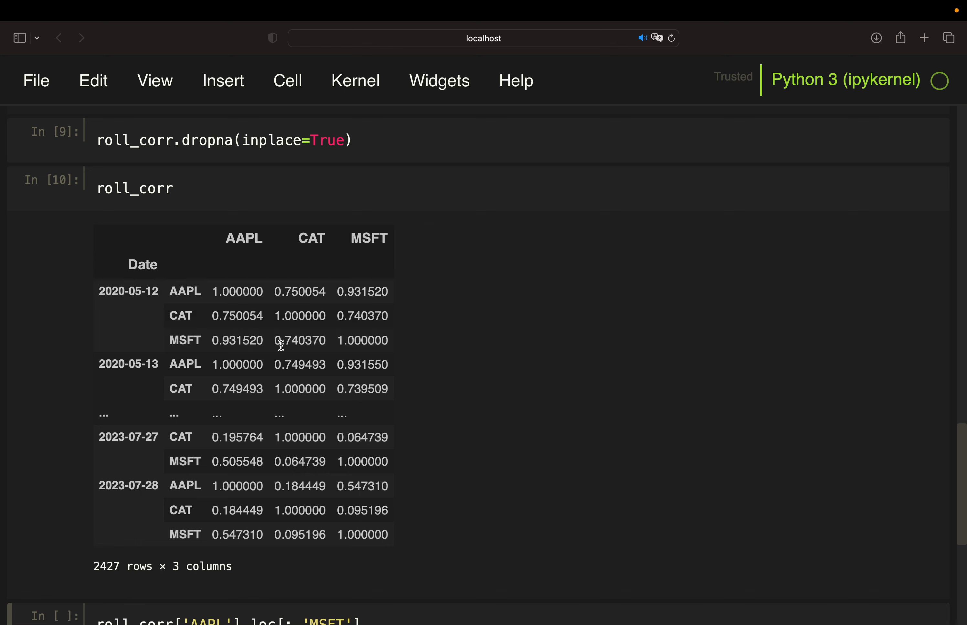
{"action": "mouse_move", "coordinate": [231, 318]}
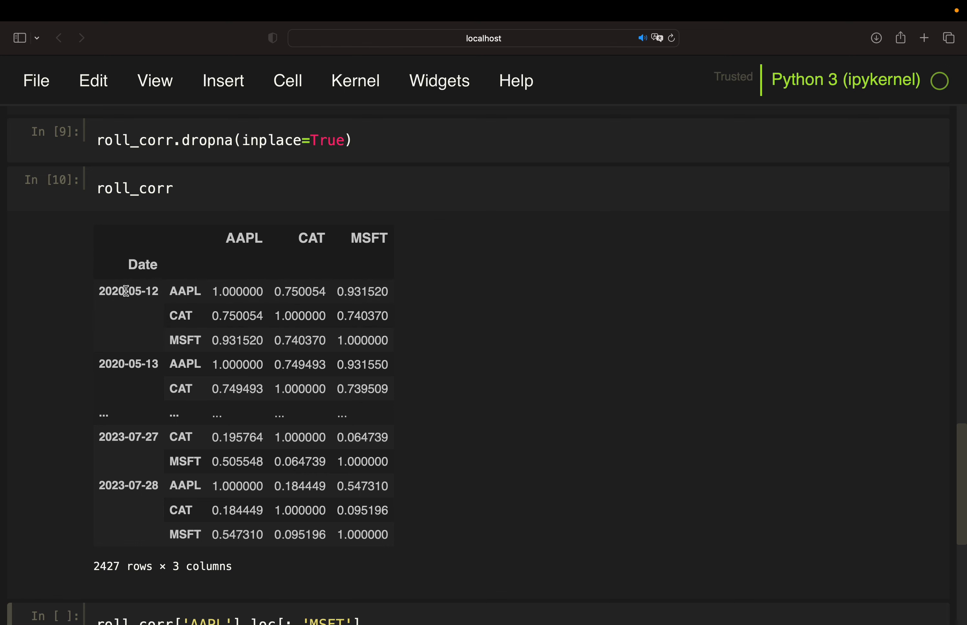
{"action": "mouse_move", "coordinate": [121, 505]}
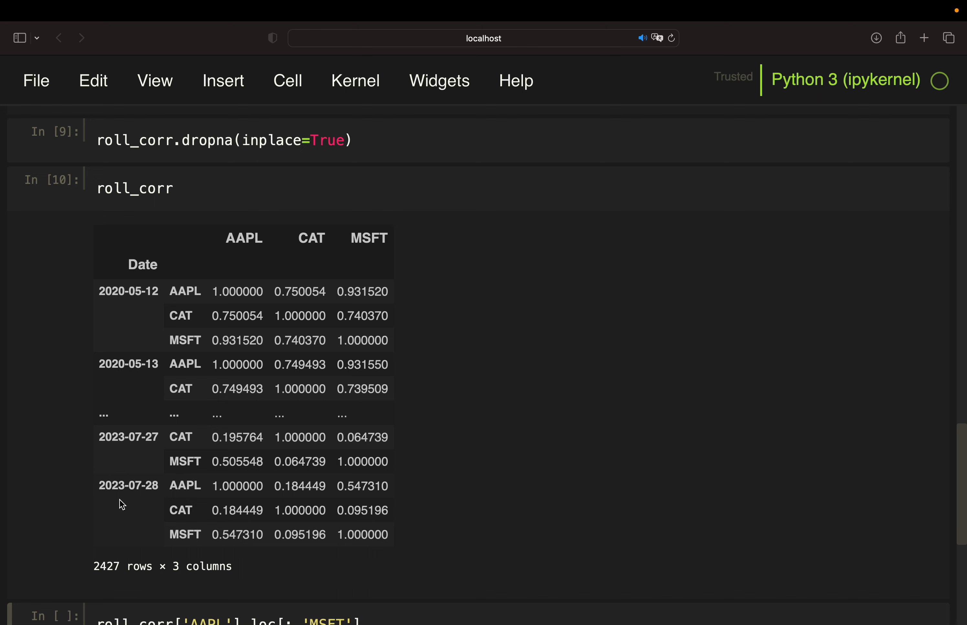
{"action": "mouse_move", "coordinate": [120, 331]}
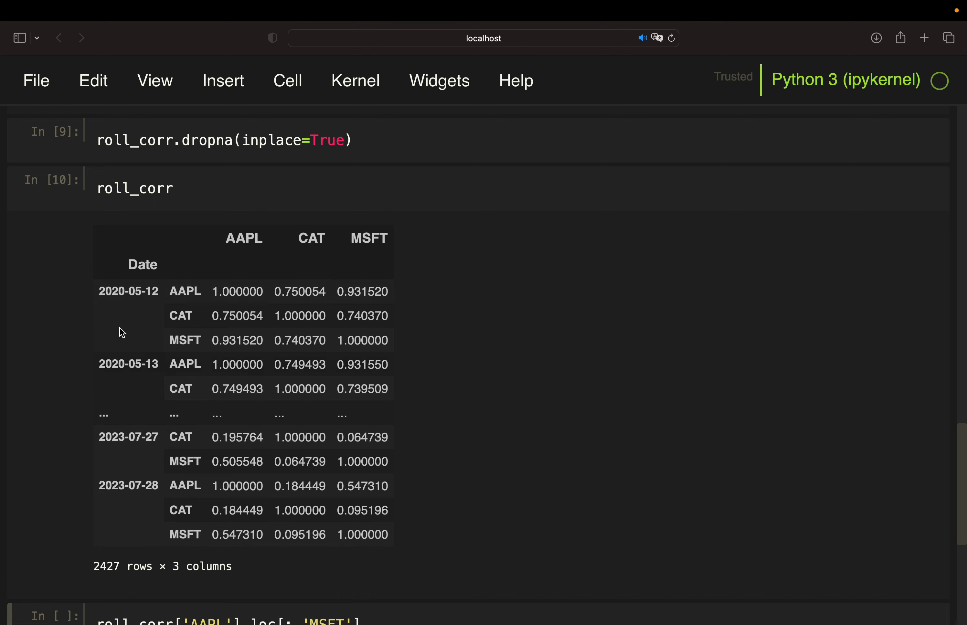
{"action": "mouse_move", "coordinate": [113, 352]}
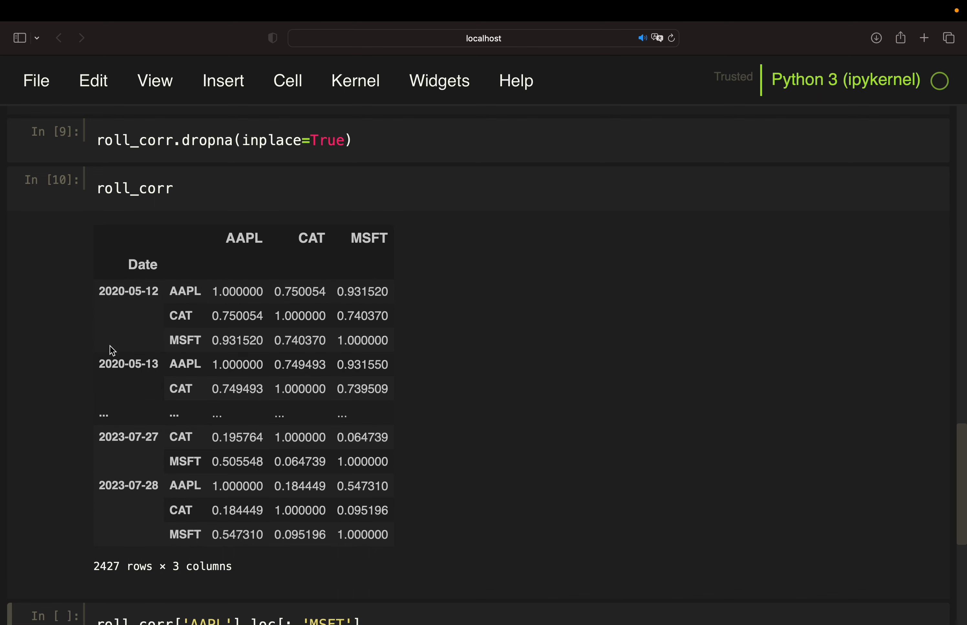
{"action": "mouse_move", "coordinate": [206, 321]}
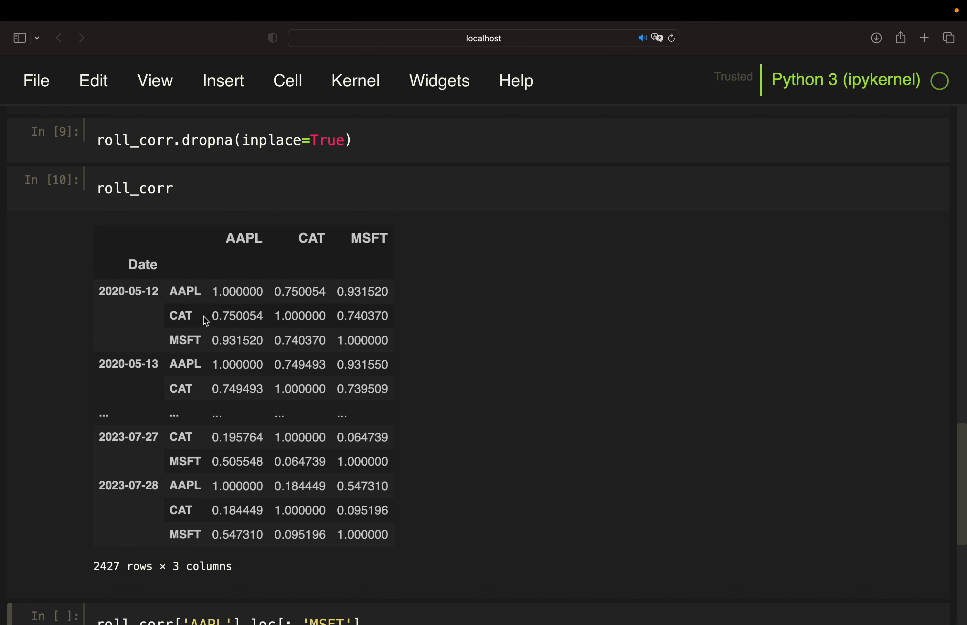
{"action": "mouse_move", "coordinate": [318, 238]}
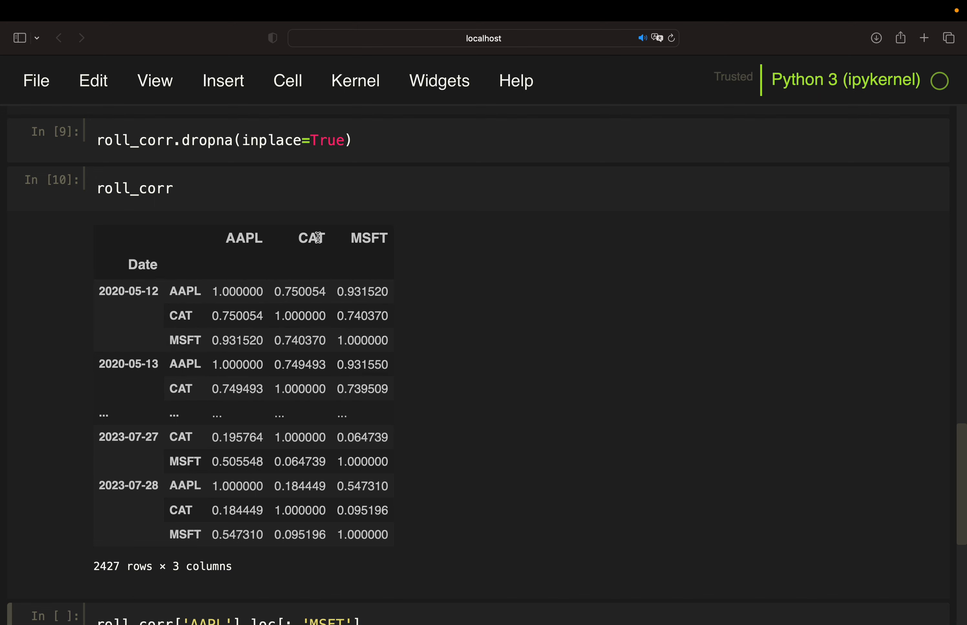
{"action": "mouse_move", "coordinate": [278, 271]}
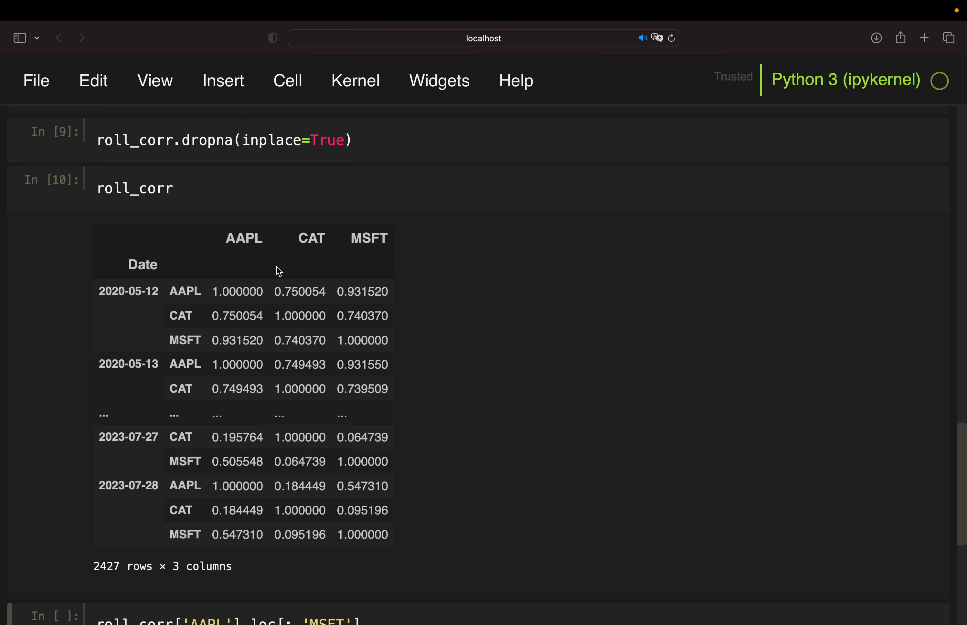
- Edit the cell to roll_corr['AAPL'].loc[:,'MSFT'] and output the 809-value series
{"action": "scroll", "scroll_direction": "down", "scroll_amount": 3}
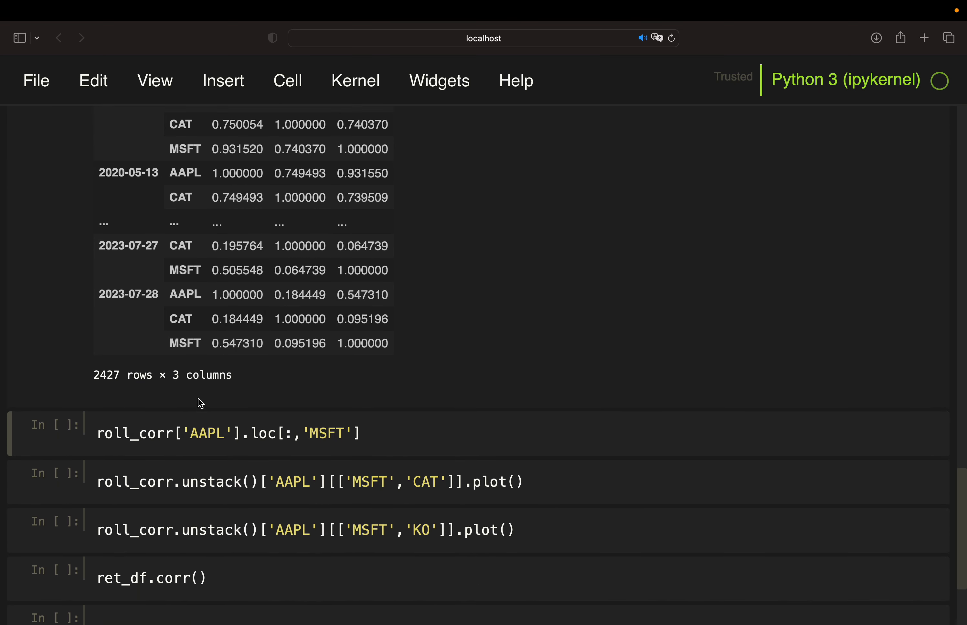
{"action": "scroll", "scroll_direction": "up", "scroll_amount": 3}
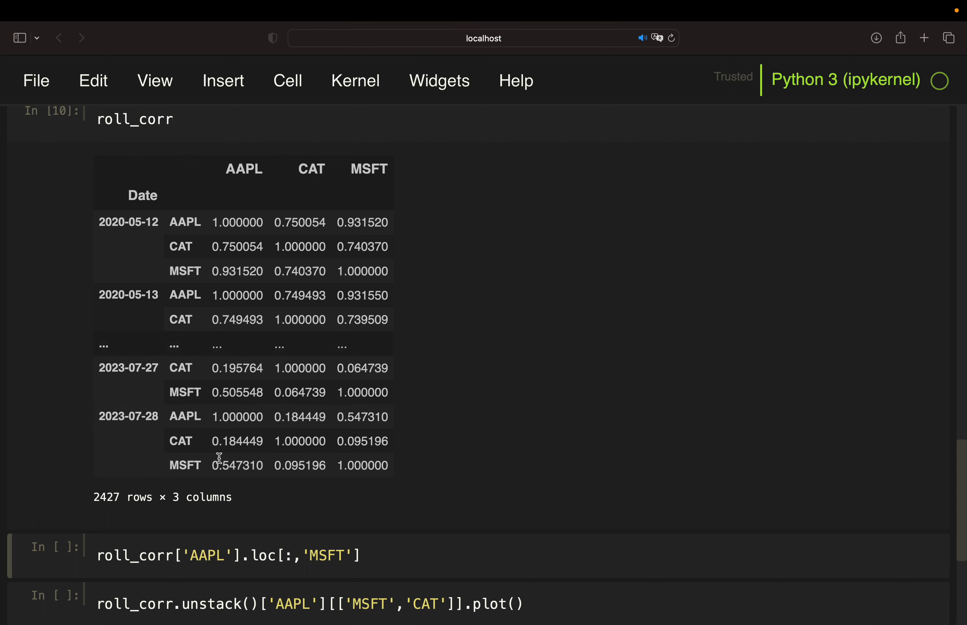
{"action": "scroll", "scroll_direction": "down", "scroll_amount": 3}
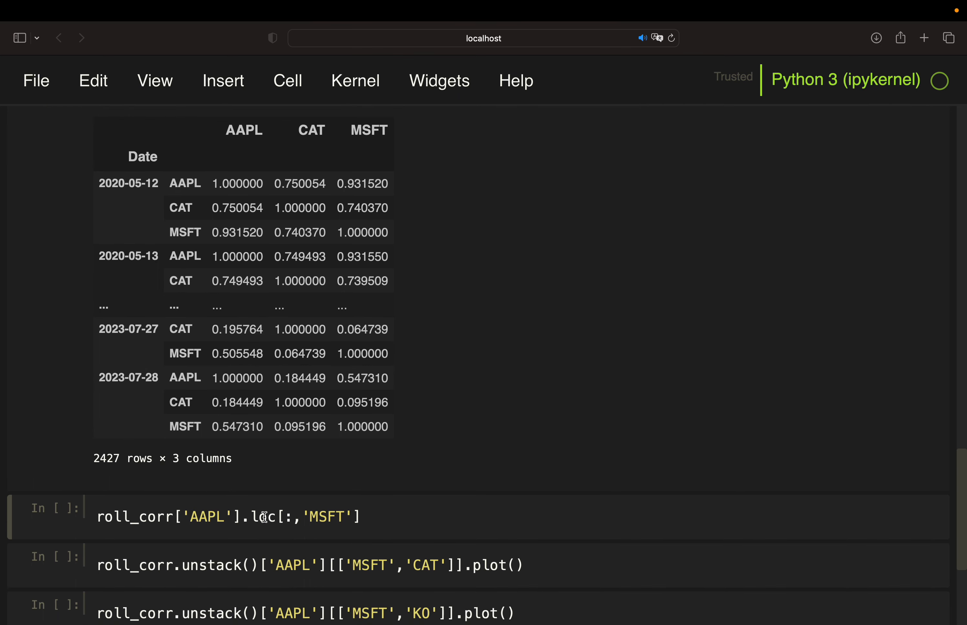
{"action": "mouse_move", "coordinate": [290, 519]}
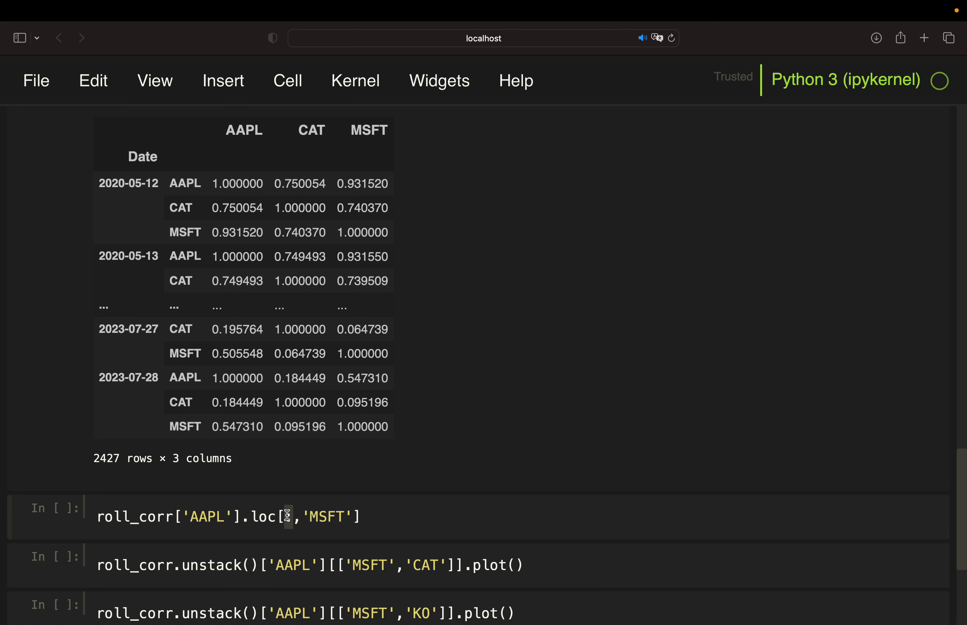
{"action": "type", "text": ":"}
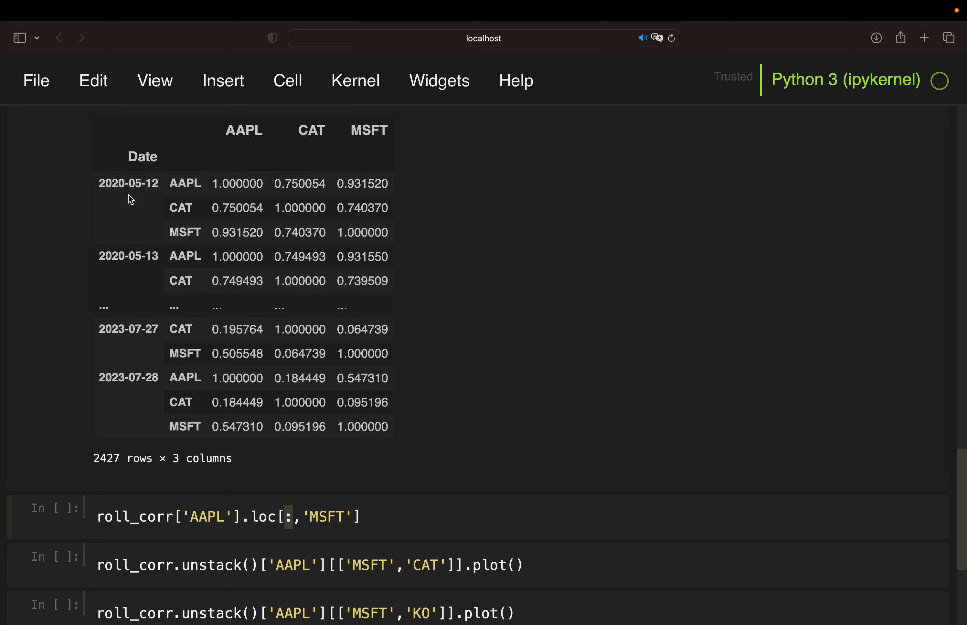
{"action": "mouse_move", "coordinate": [223, 450]}
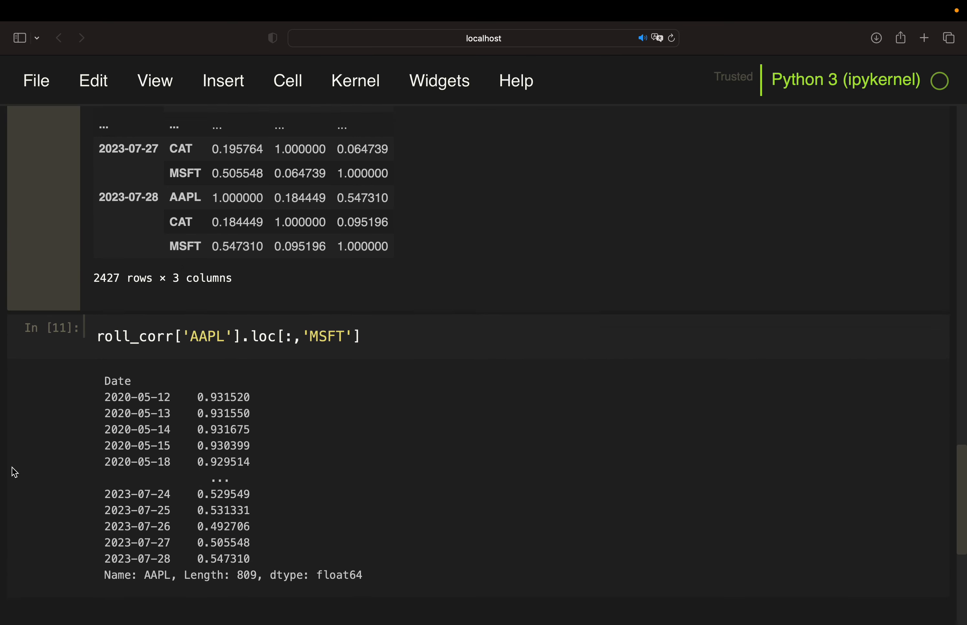
{"action": "scroll", "scroll_direction": "down", "scroll_amount": 3}
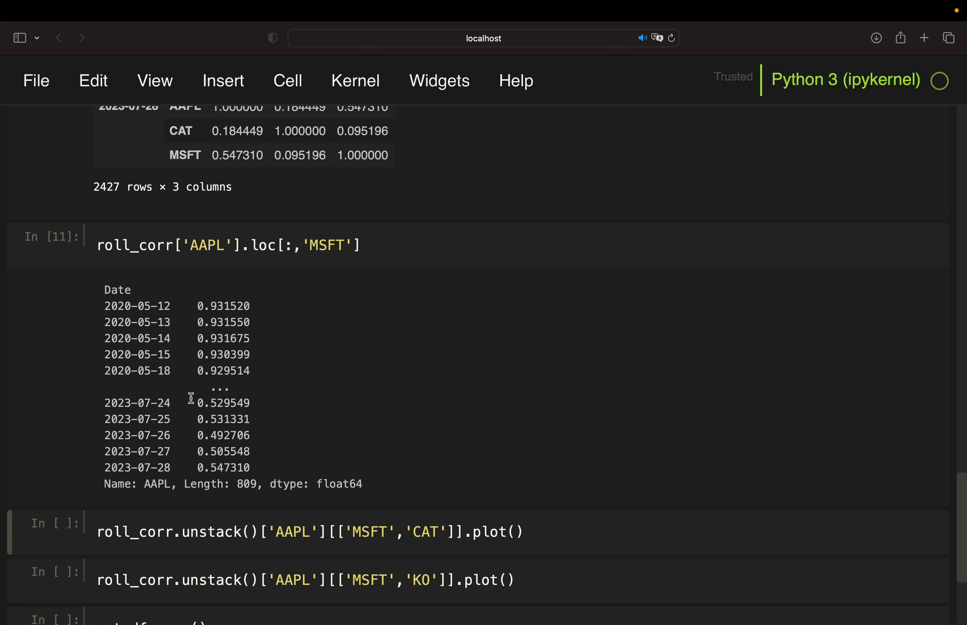
{"action": "mouse_move", "coordinate": [242, 341]}
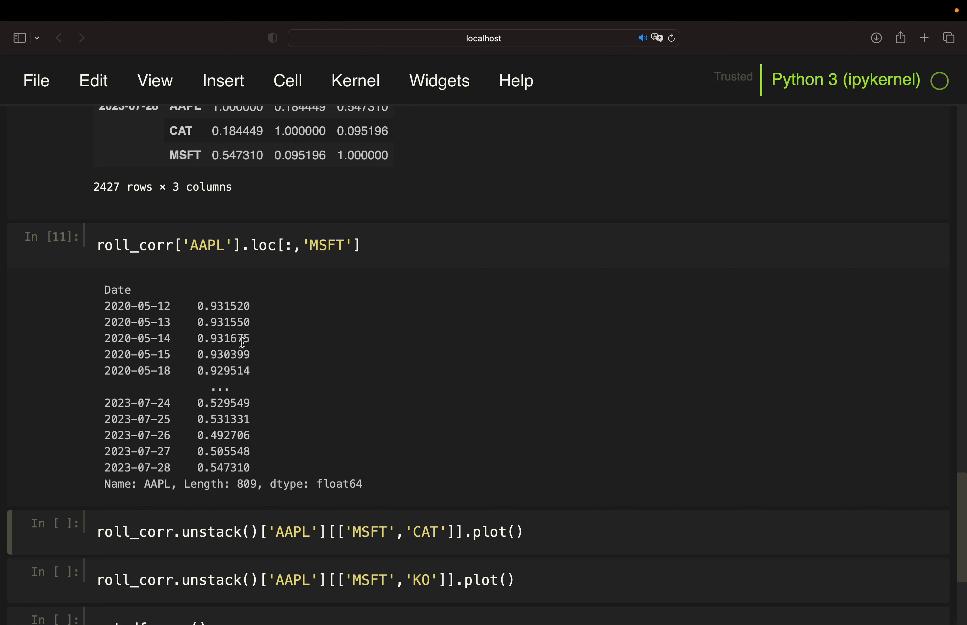
{"action": "mouse_move", "coordinate": [174, 430]}
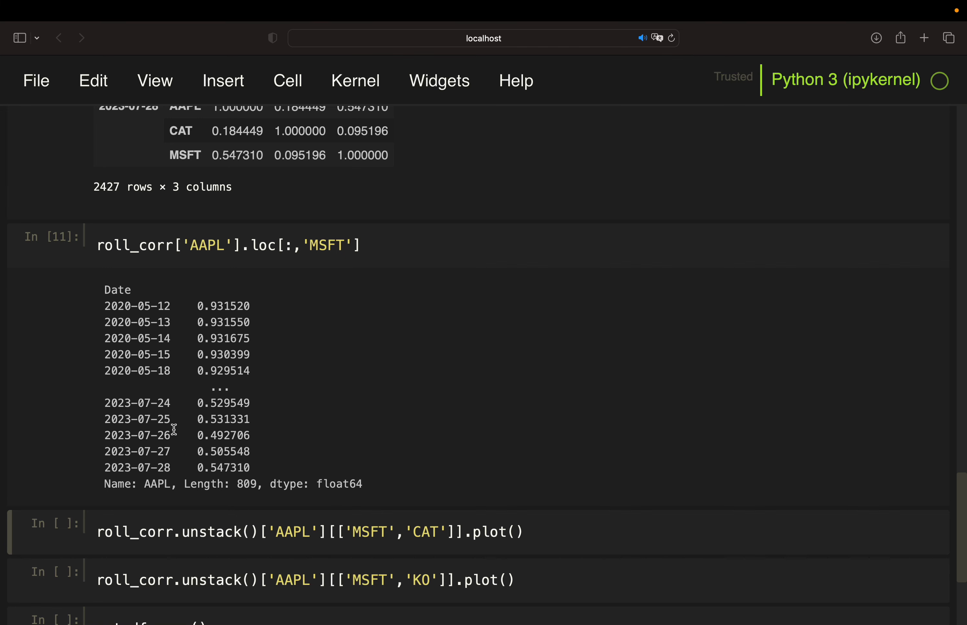
- Append .plot() to roll_corr['AAPL'].loc[:,'MSFT'] and render the correlation line chart
{"action": "type", "text": ".plot()"}
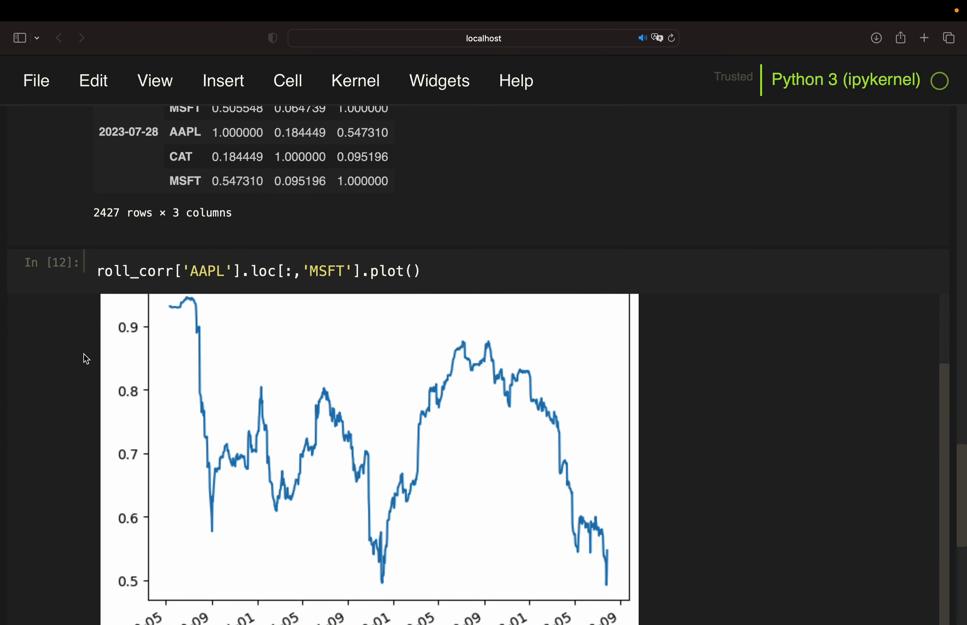
{"action": "scroll", "scroll_direction": "down", "scroll_amount": 3}
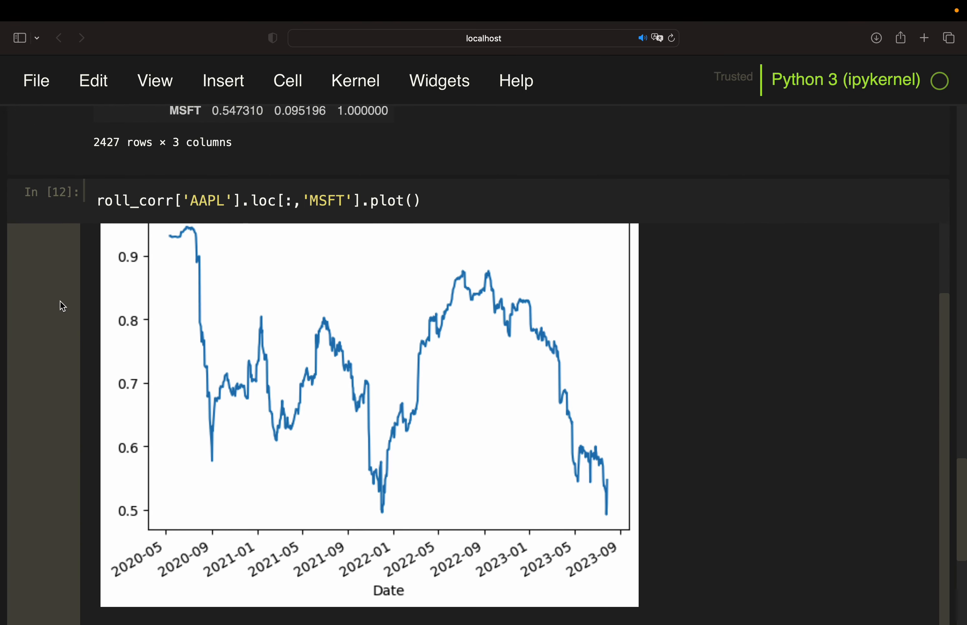
{"action": "scroll", "scroll_direction": "up", "scroll_amount": 3}
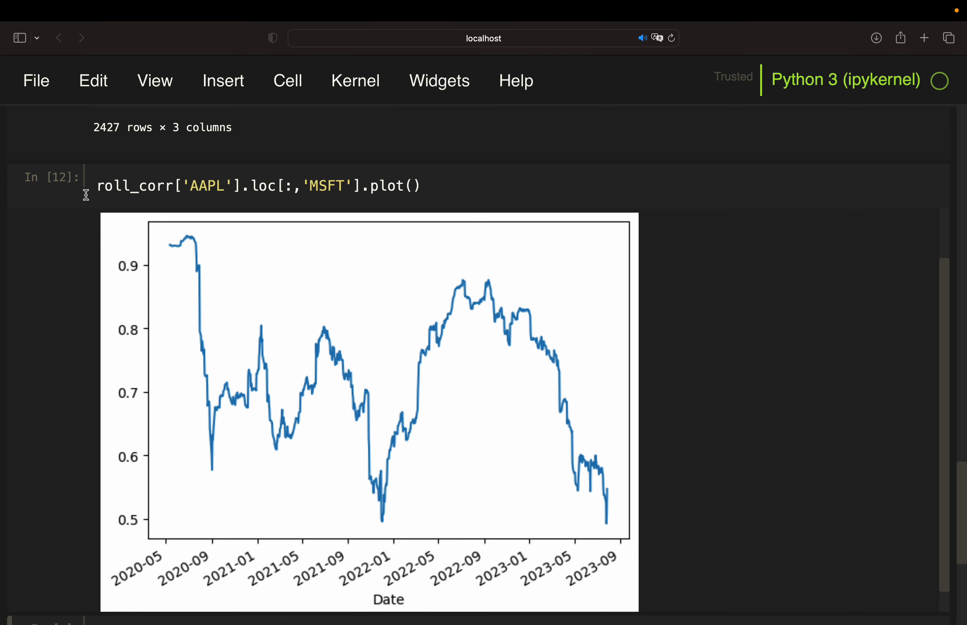
{"action": "mouse_move", "coordinate": [261, 343]}
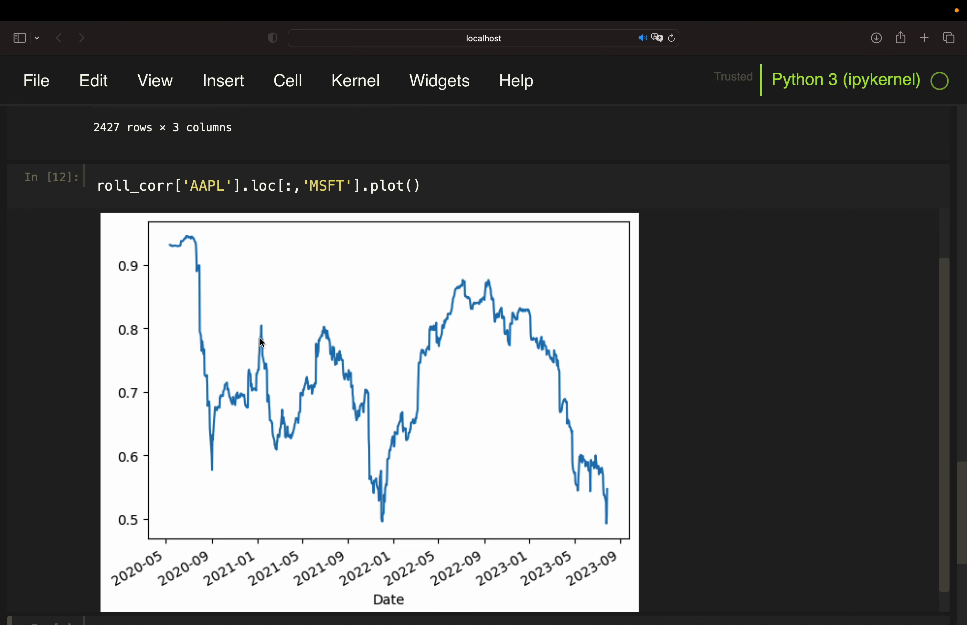
{"action": "mouse_move", "coordinate": [196, 256]}
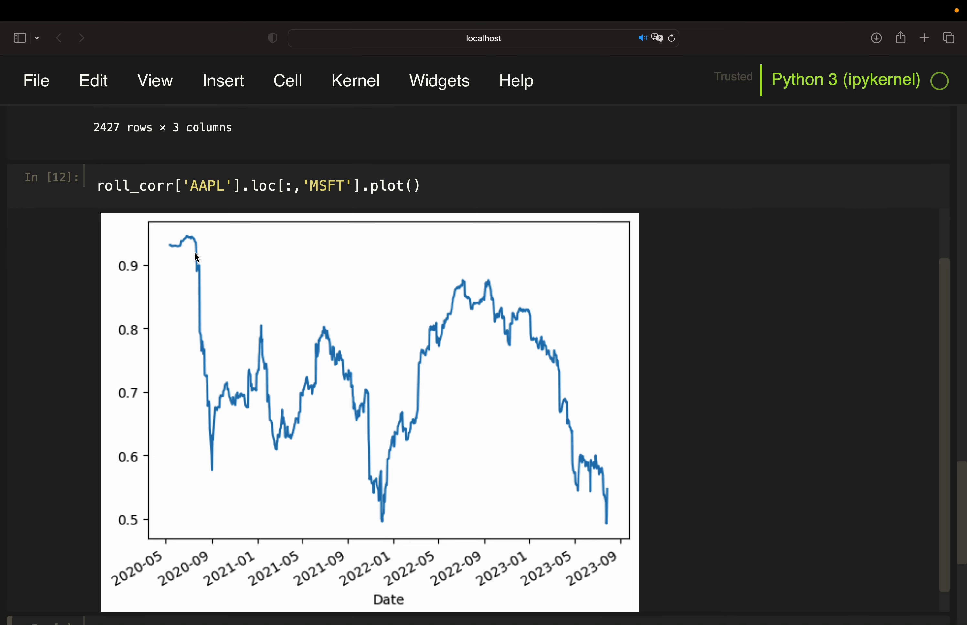
{"action": "mouse_move", "coordinate": [168, 246]}
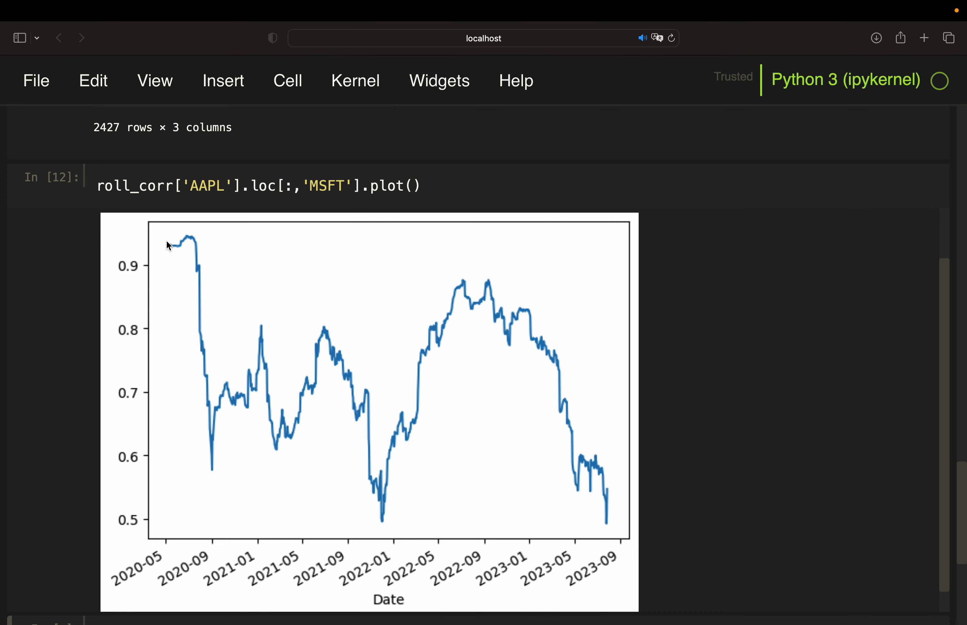
{"action": "mouse_move", "coordinate": [553, 467]}
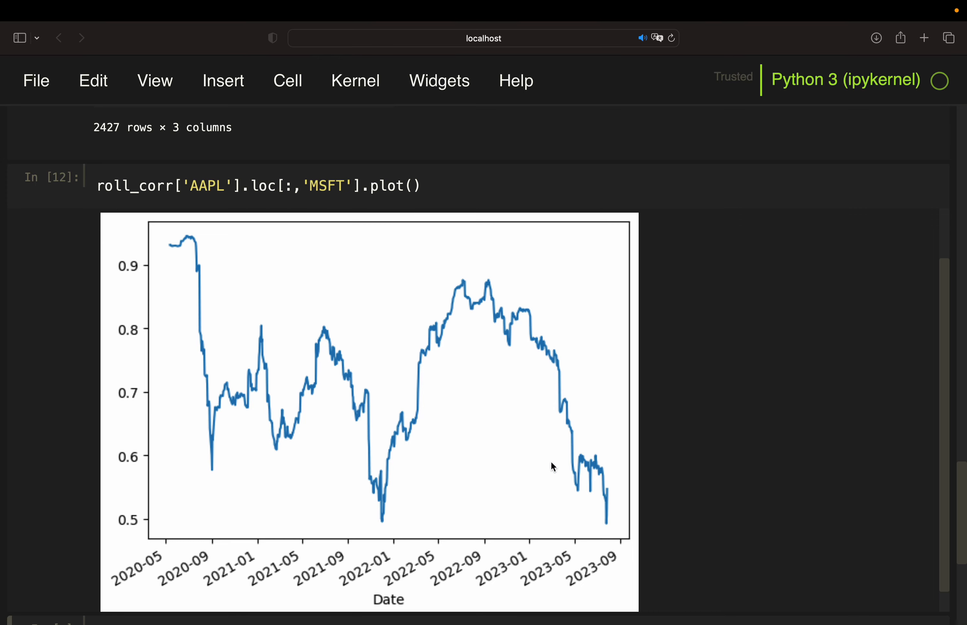
{"action": "mouse_move", "coordinate": [535, 458]}
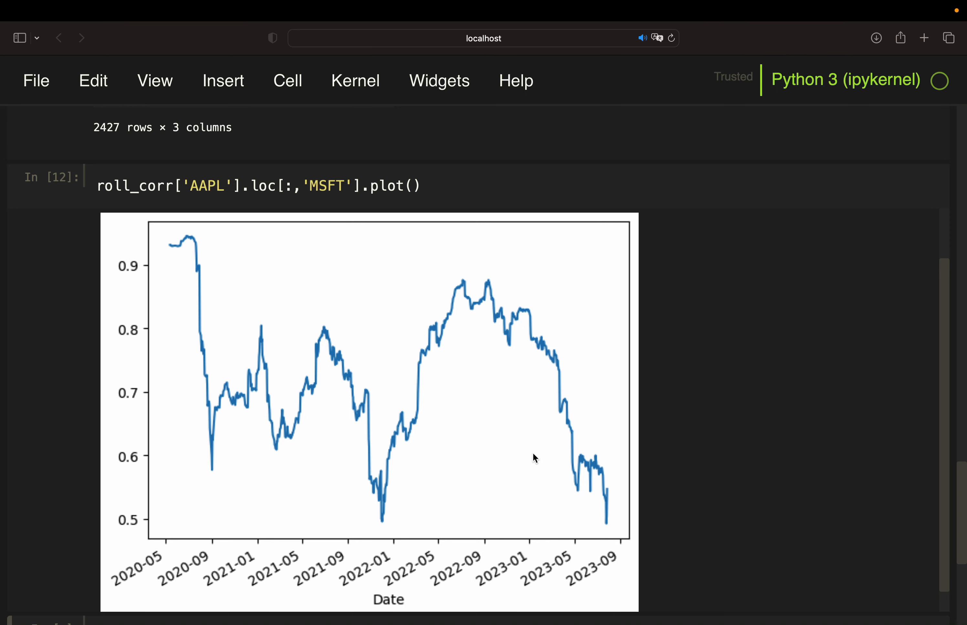
{"action": "mouse_move", "coordinate": [482, 432]}
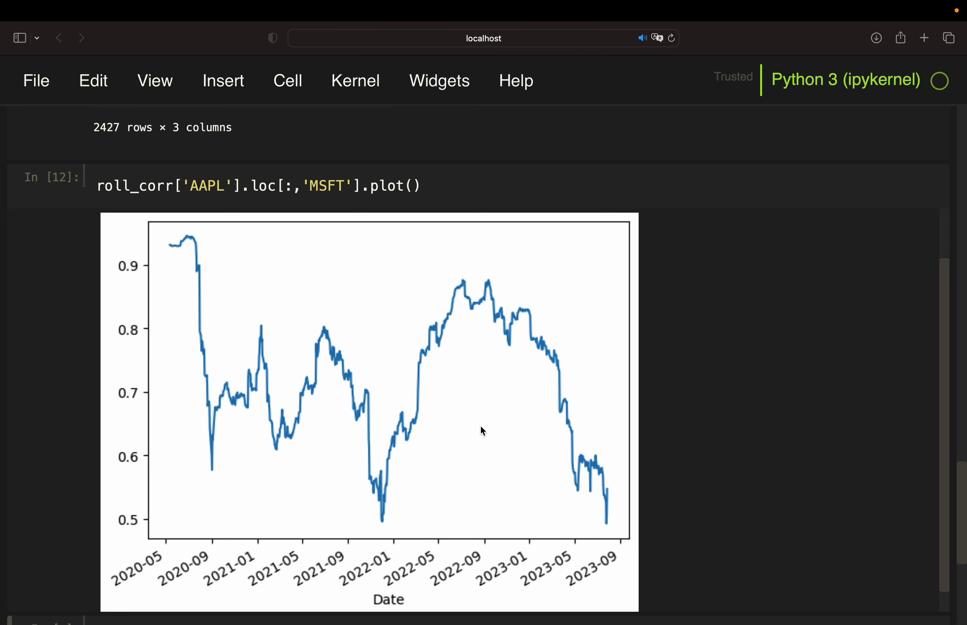
- Run the roll_corr cell and review the unstacked 809-row, nine-column table
{"action": "scroll", "scroll_direction": "down", "scroll_amount": 3}
{"action": "type", "text": "rol"}
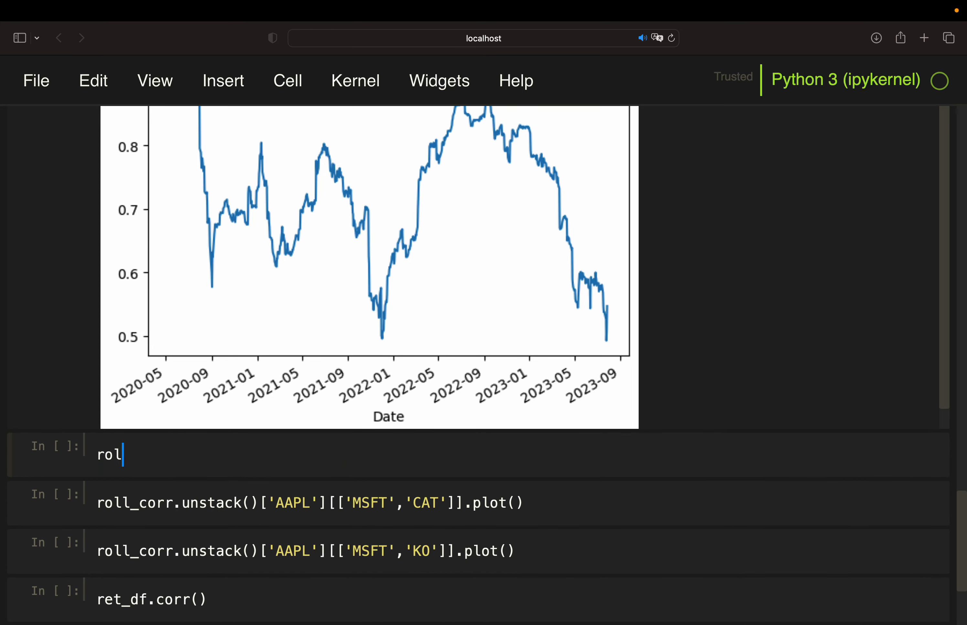
{"action": "key", "text": "shift+Return"}
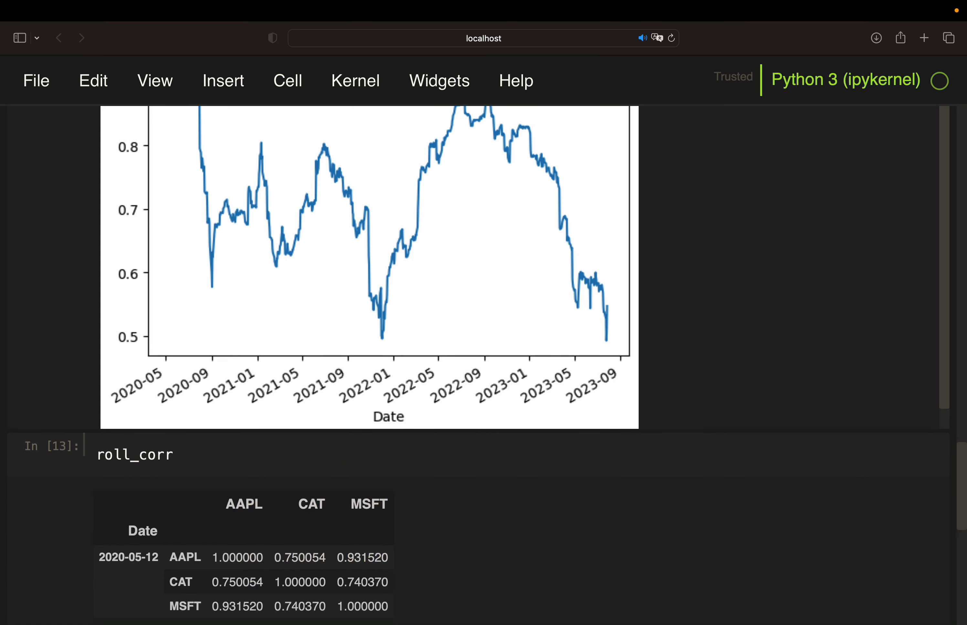
{"action": "scroll", "scroll_direction": "down", "scroll_amount": 3}
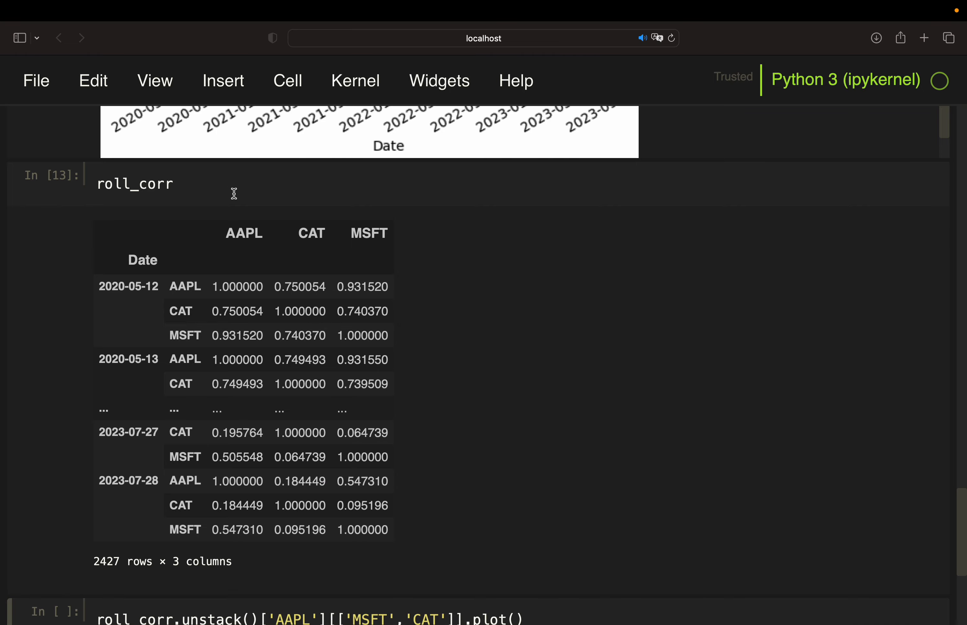
{"action": "scroll", "scroll_direction": "down", "scroll_amount": 3}
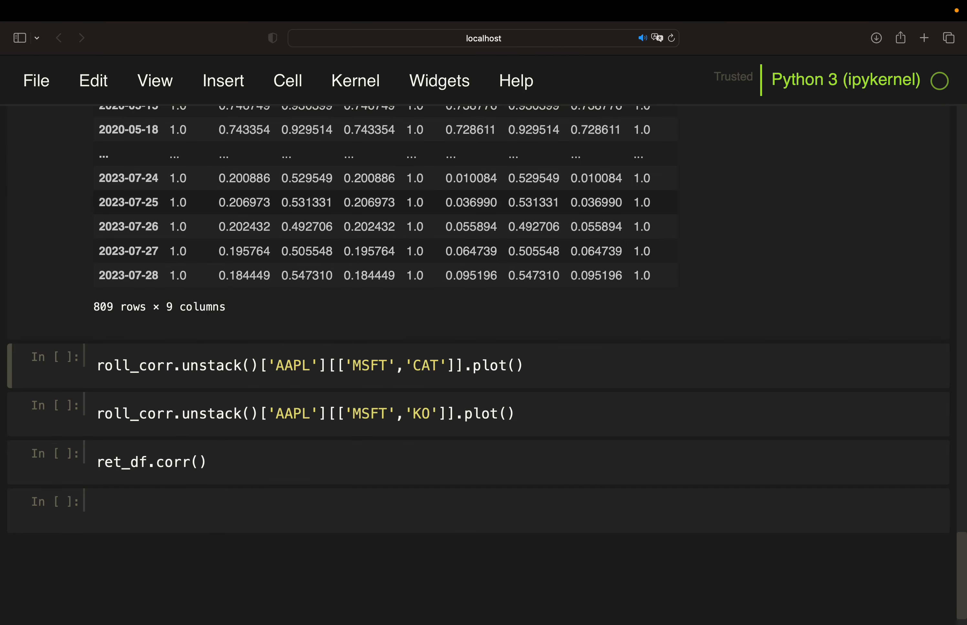
{"action": "scroll", "scroll_direction": "up", "scroll_amount": 3}
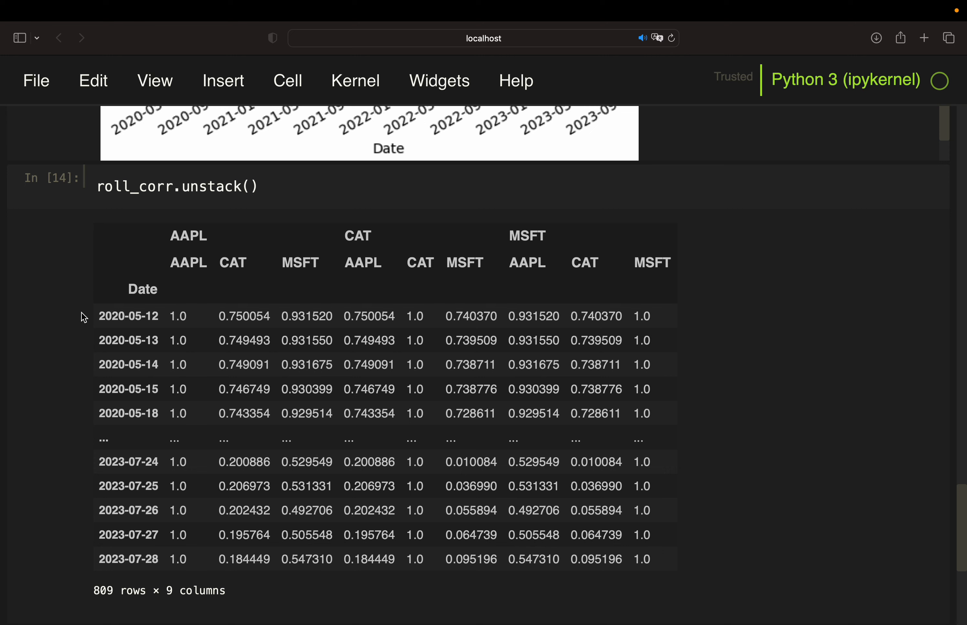
{"action": "mouse_move", "coordinate": [481, 276]}
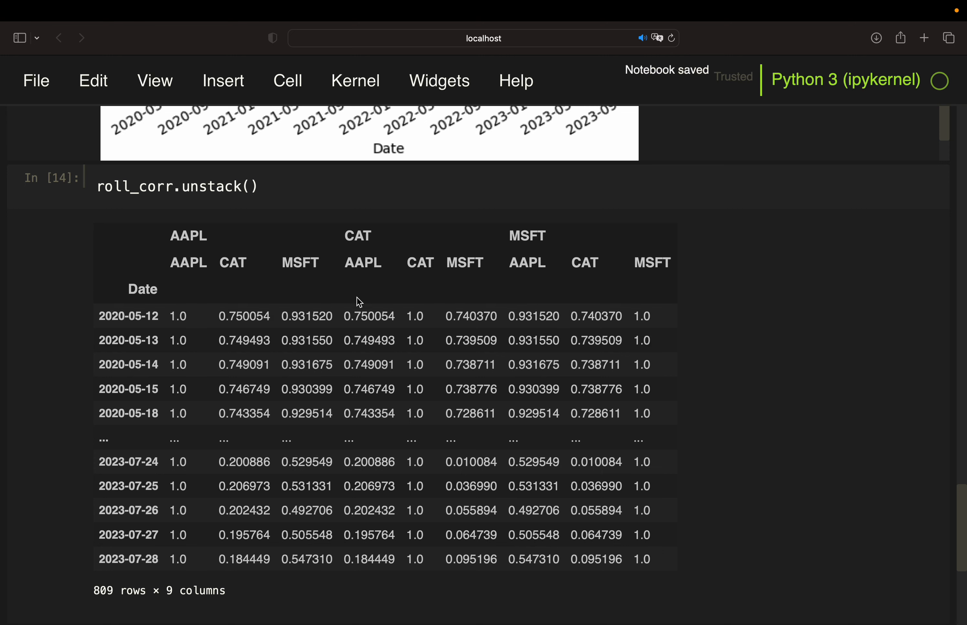
- Index roll_corr.unstack() with ['AAPL'] to get the 809-row AAPL, CAT, MSFT table
{"action": "type", "text": "[]"}
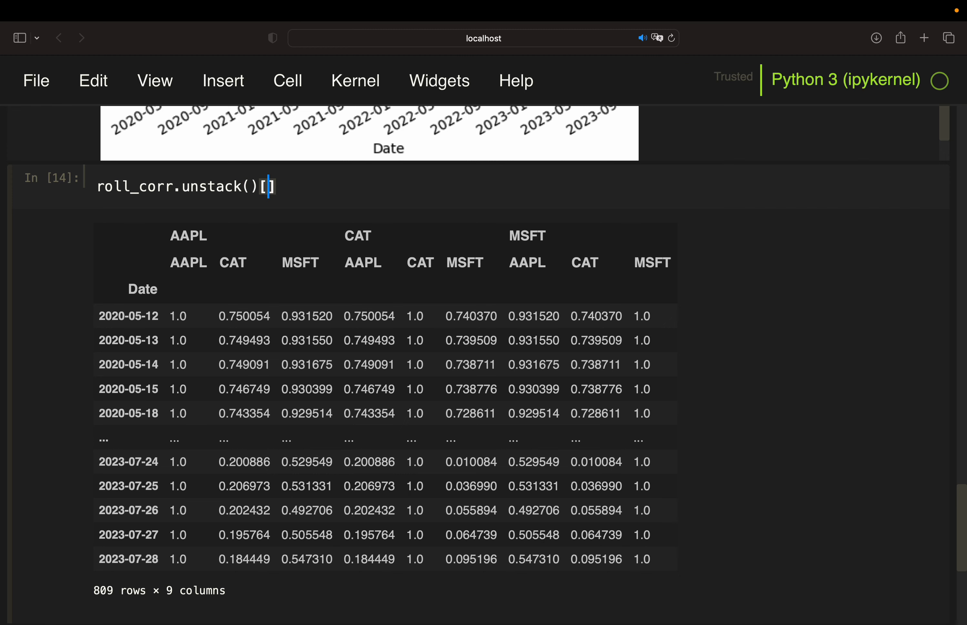
{"action": "type", "text": "'AAPL'"}
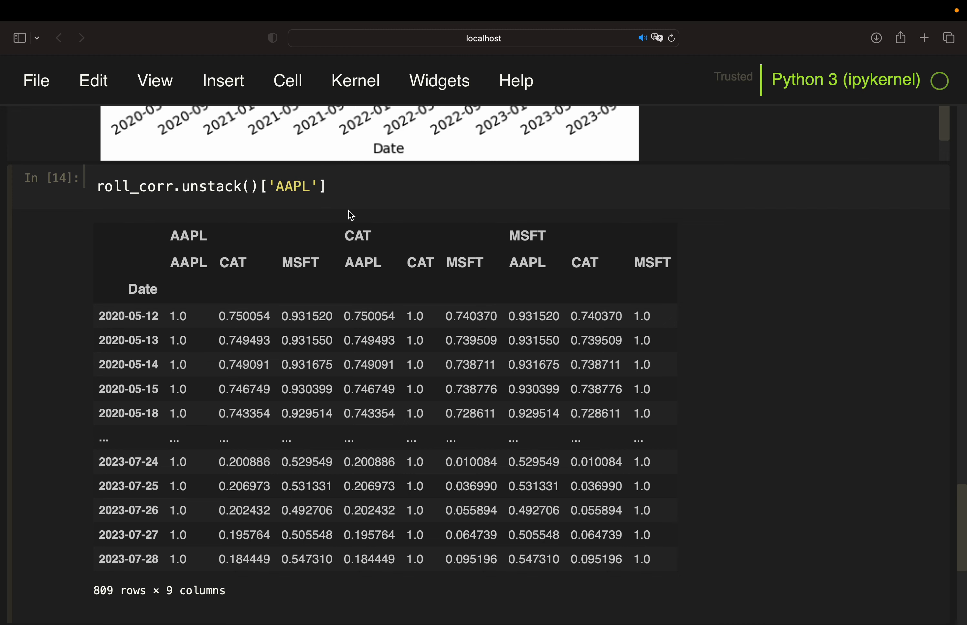
{"action": "scroll", "scroll_direction": "down", "scroll_amount": 3}
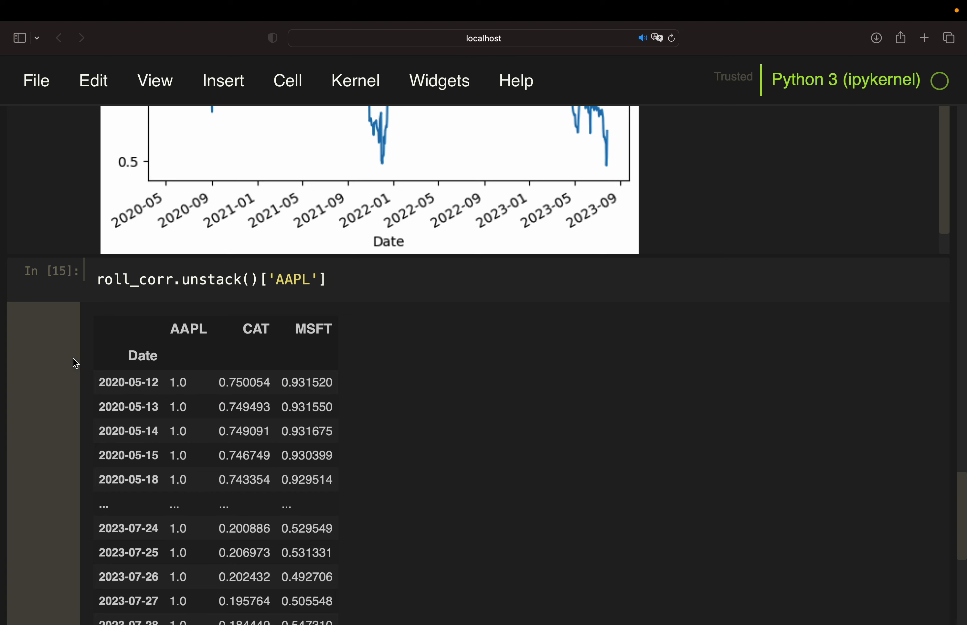
{"action": "scroll", "scroll_direction": "down", "scroll_amount": 3}
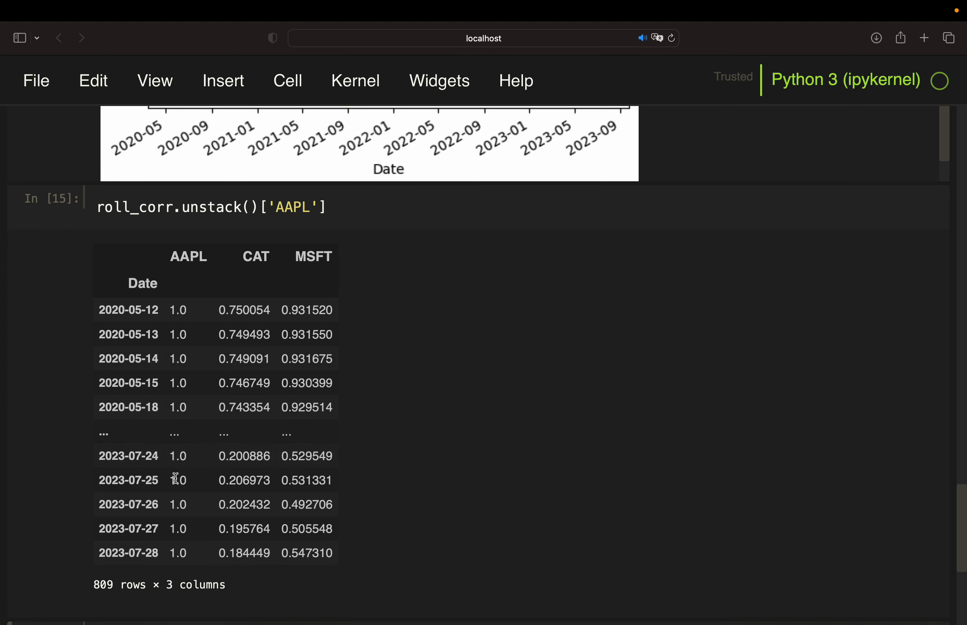
{"action": "mouse_move", "coordinate": [175, 337]}
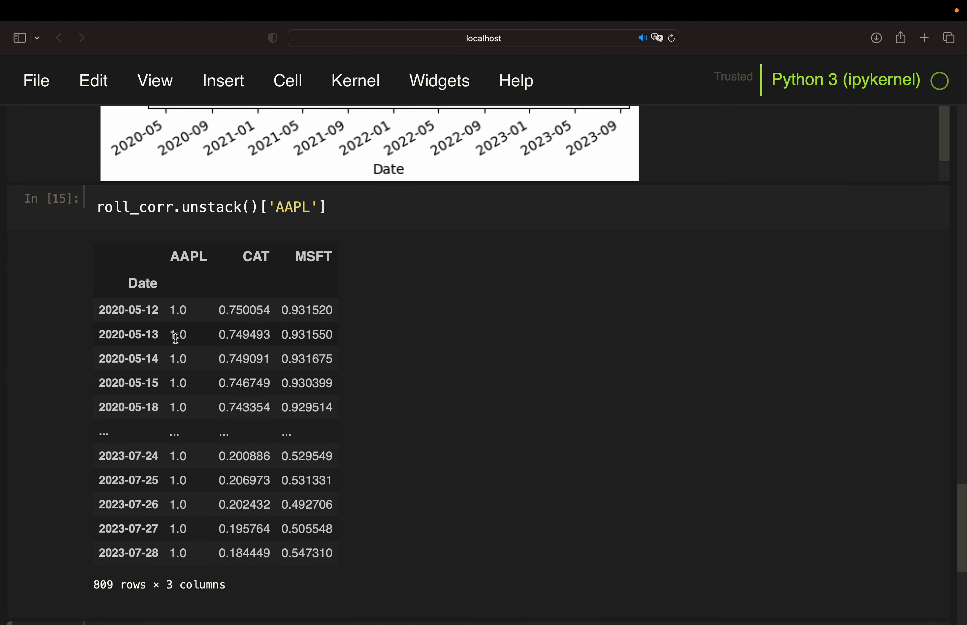
{"action": "mouse_move", "coordinate": [256, 373]}
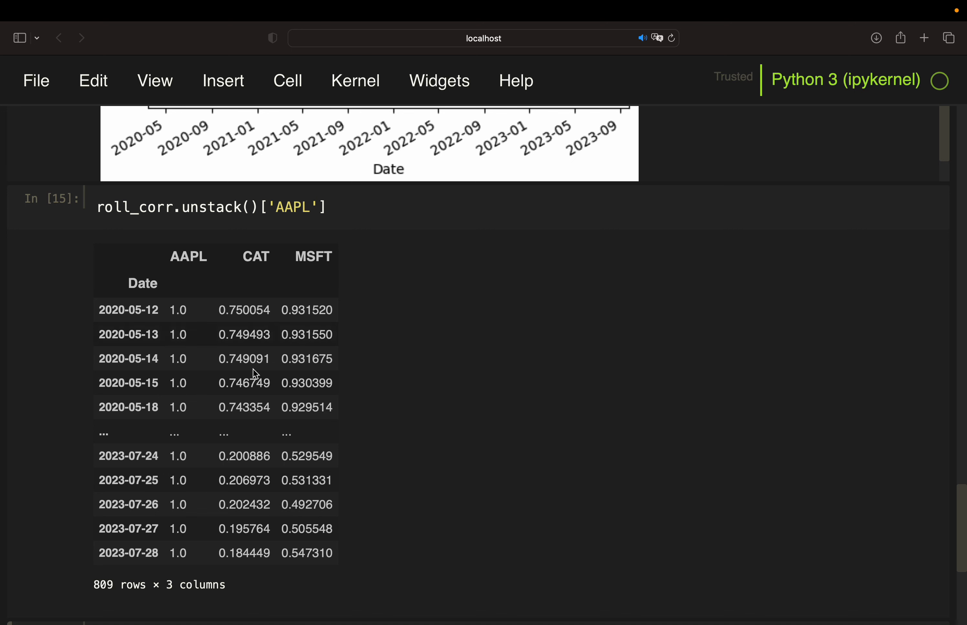
{"action": "mouse_move", "coordinate": [290, 410]}
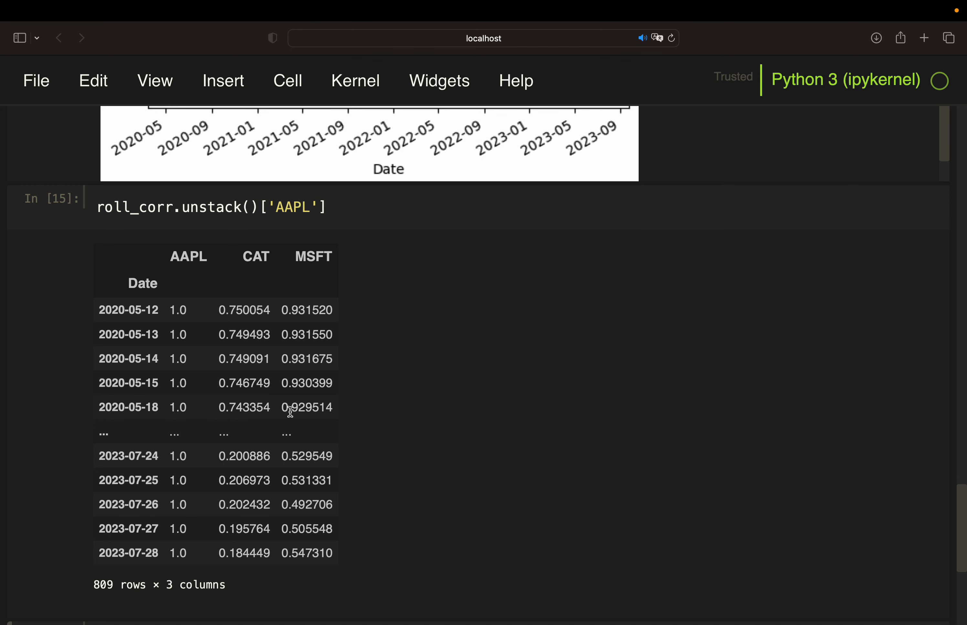
{"action": "scroll", "scroll_direction": "down", "scroll_amount": 3}
{"action": "type", "text": "[['MSFT','CAT']].plot()"}
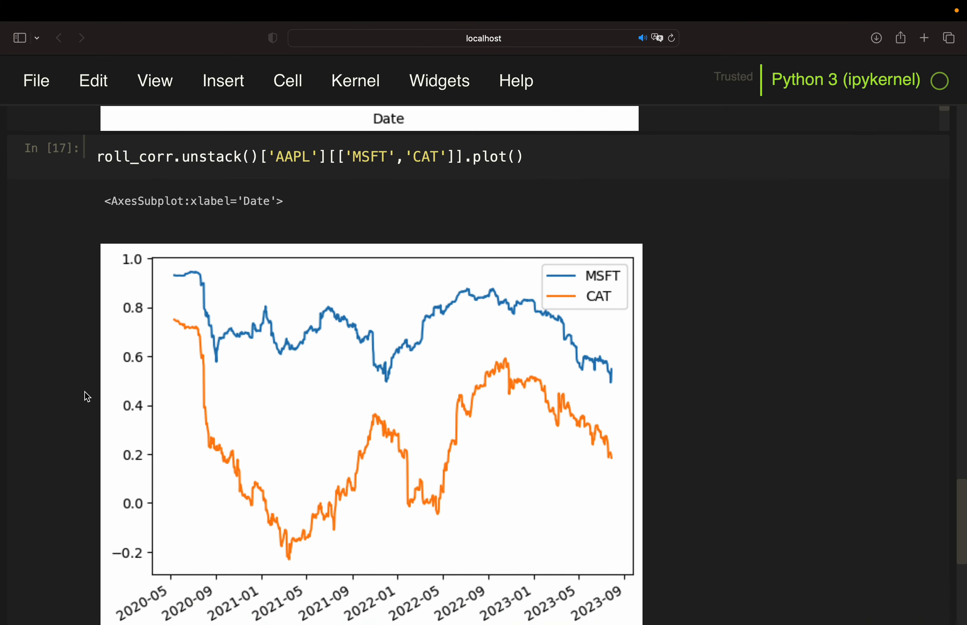
- Scroll down to review the two-line AAPL-vs-MSFT and AAPL-vs-CAT correlation chart
{"action": "scroll", "scroll_direction": "down", "scroll_amount": 3}
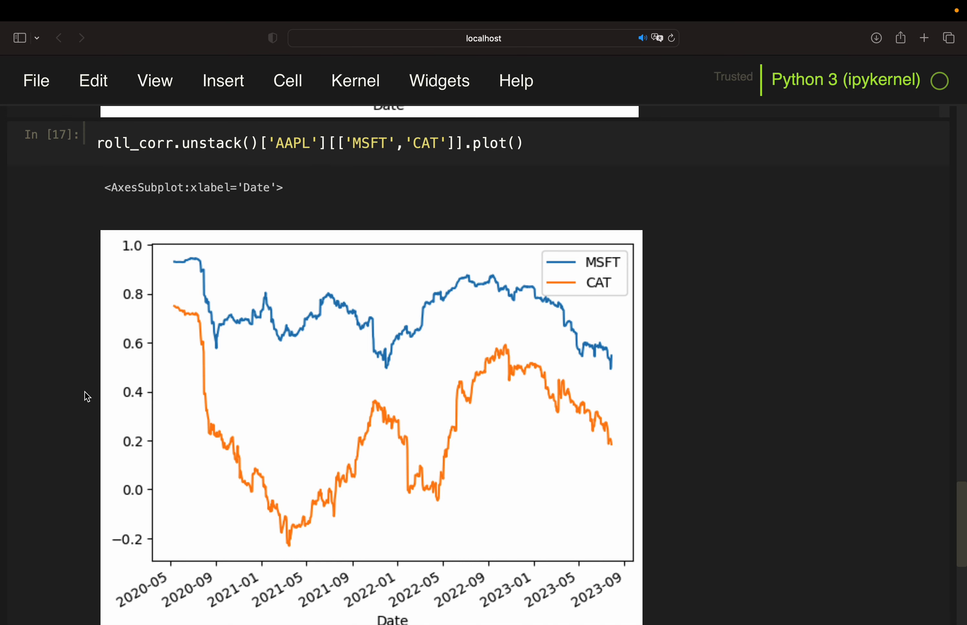
{"action": "mouse_move", "coordinate": [319, 286]}
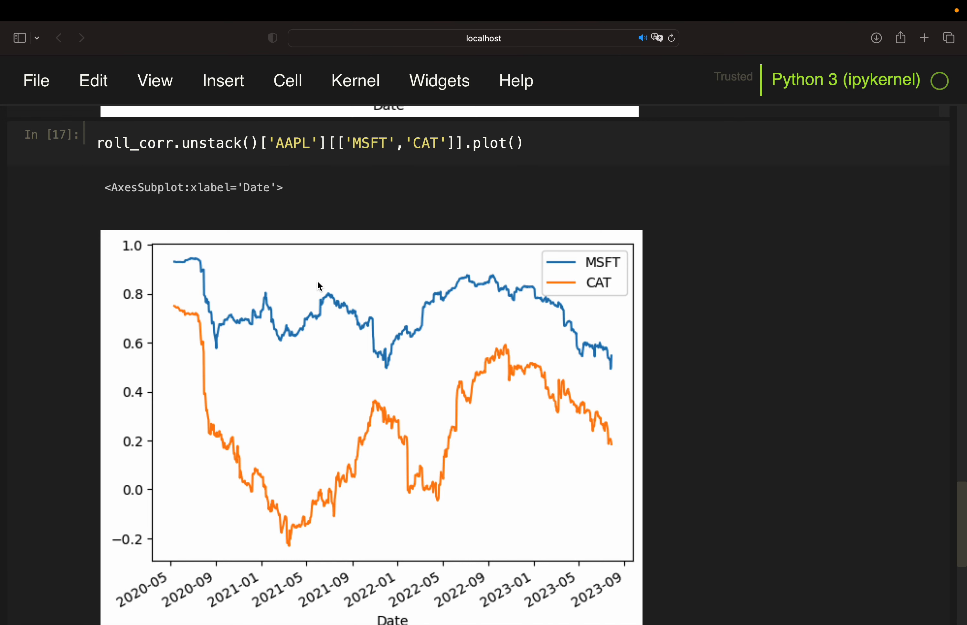
{"action": "mouse_move", "coordinate": [448, 387]}
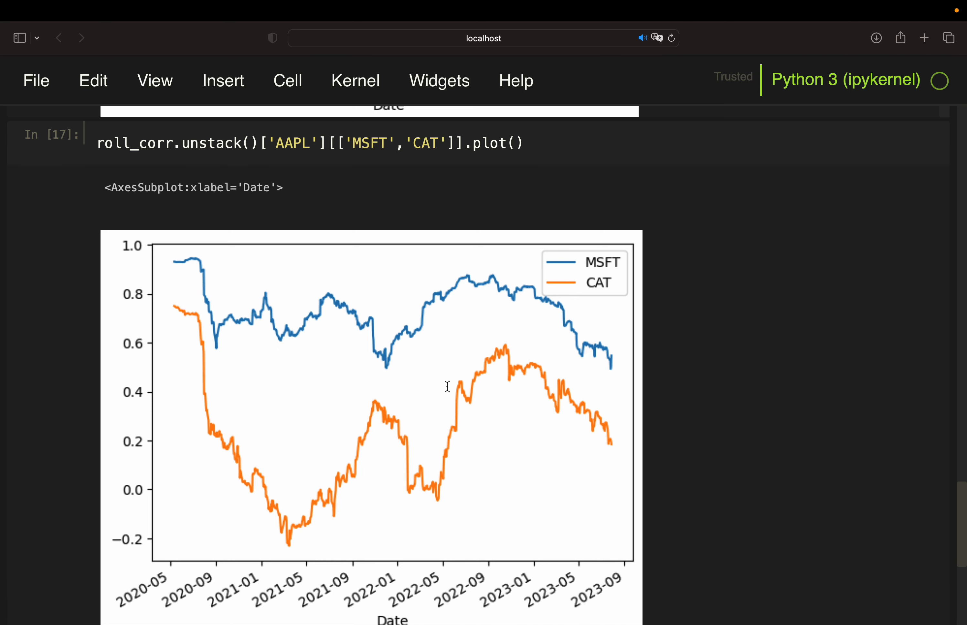
{"action": "mouse_move", "coordinate": [215, 346]}
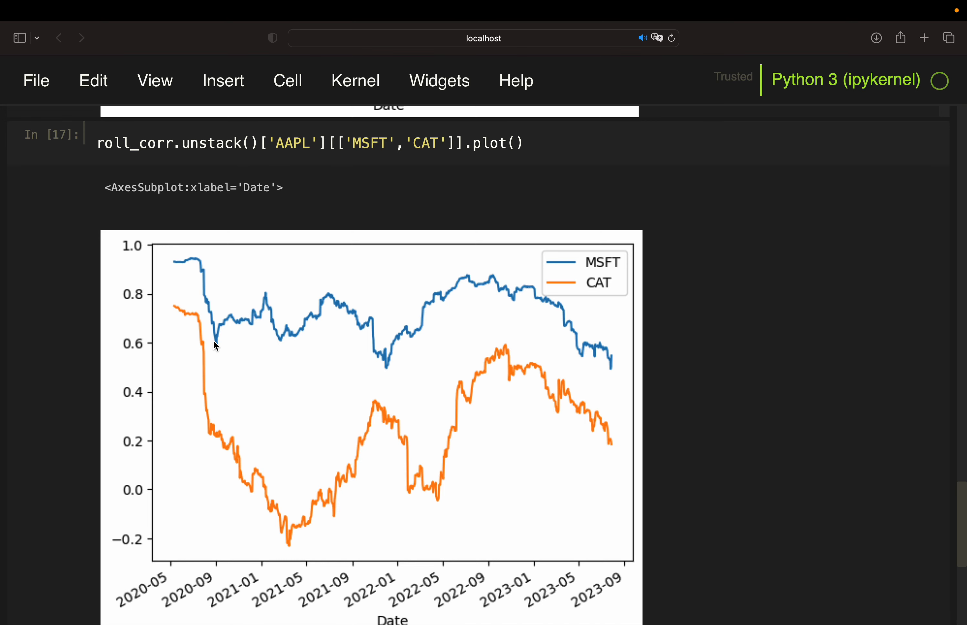
{"action": "mouse_move", "coordinate": [195, 291]}
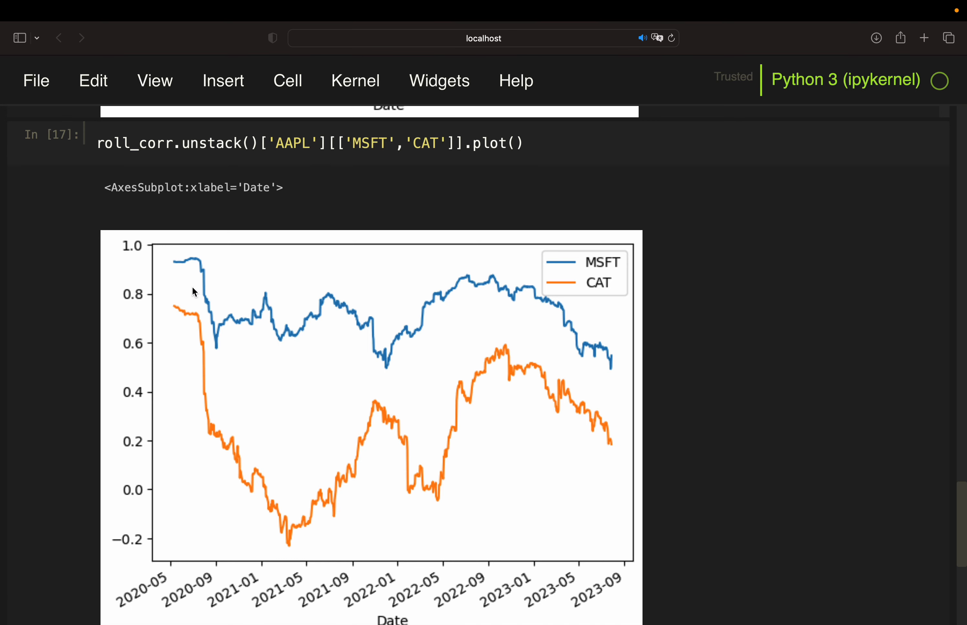
{"action": "mouse_move", "coordinate": [222, 240]}
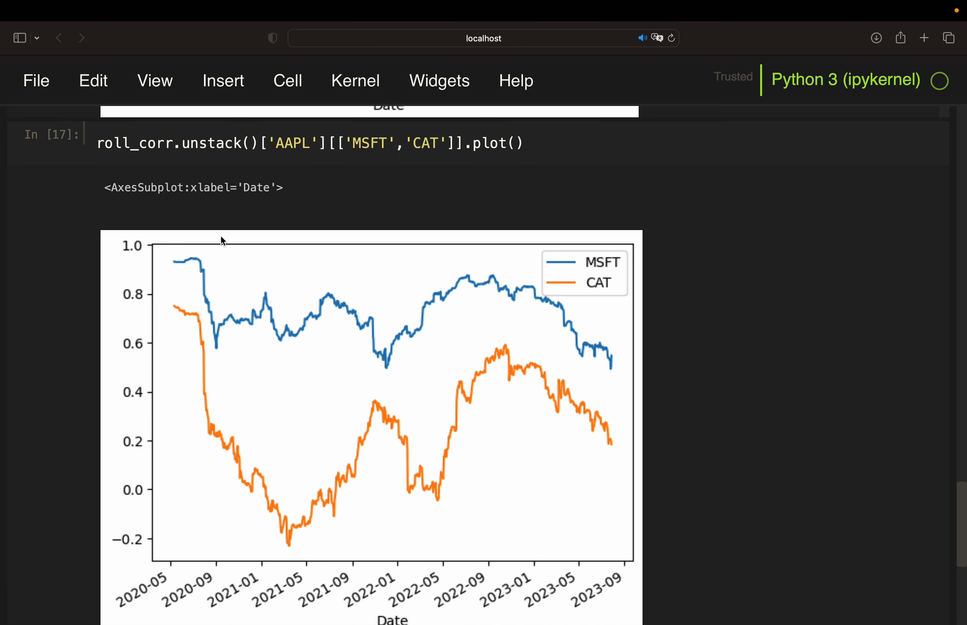
{"action": "mouse_move", "coordinate": [196, 399]}
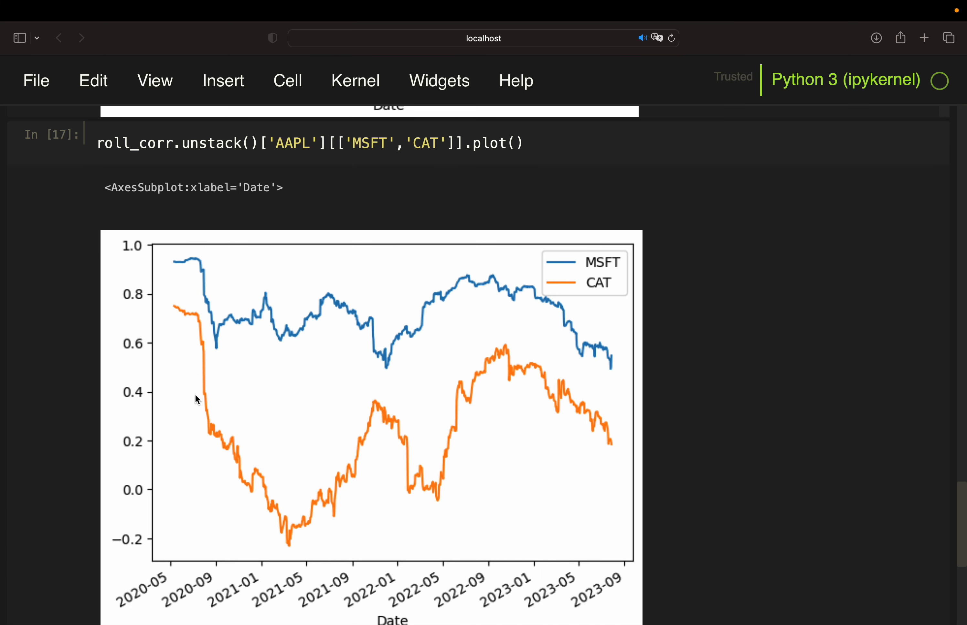
{"action": "mouse_move", "coordinate": [211, 426]}
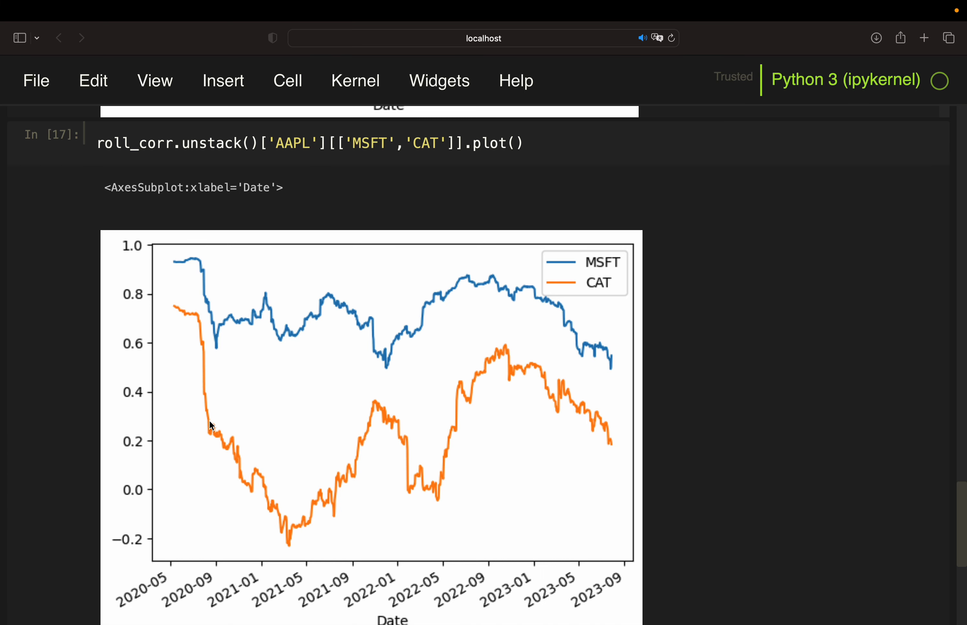
{"action": "mouse_move", "coordinate": [202, 342]}
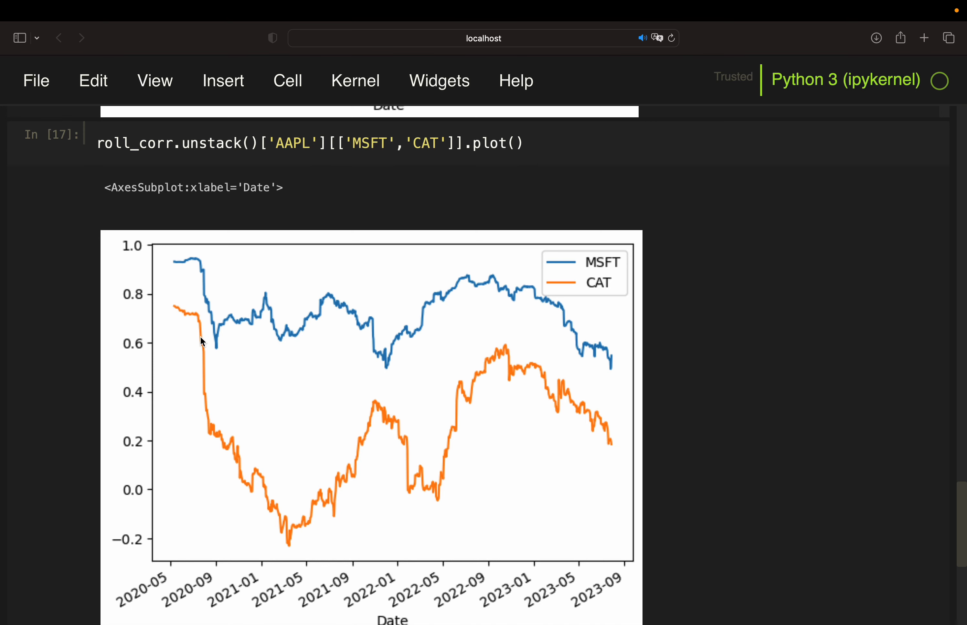
{"action": "mouse_move", "coordinate": [281, 543]}
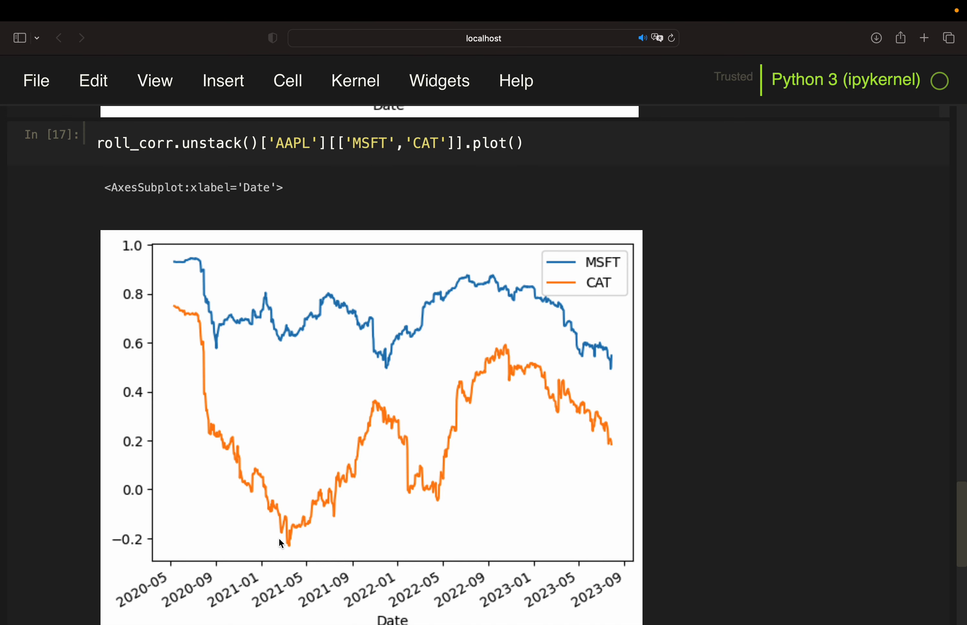
{"action": "mouse_move", "coordinate": [279, 553]}
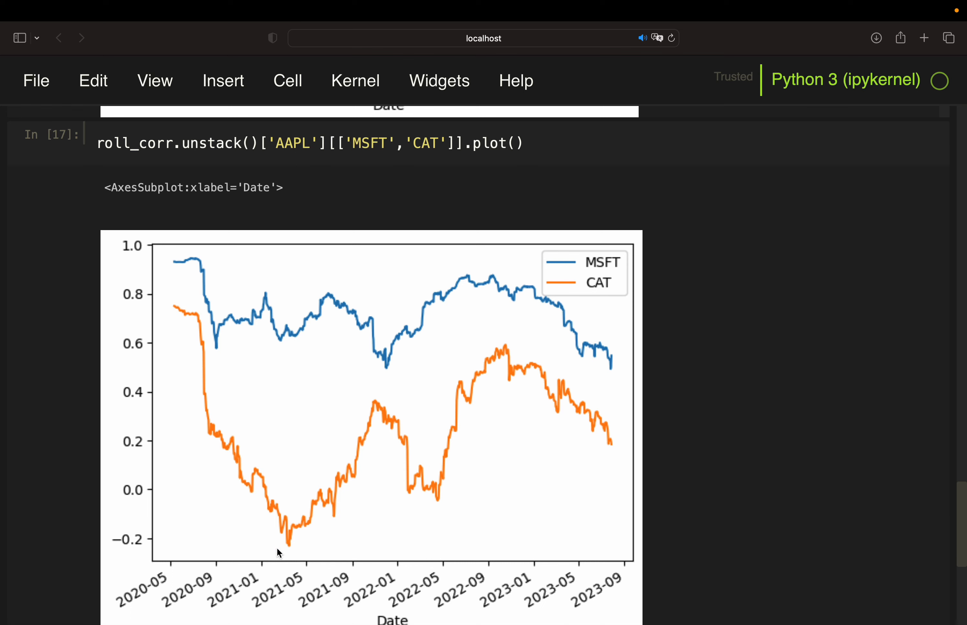